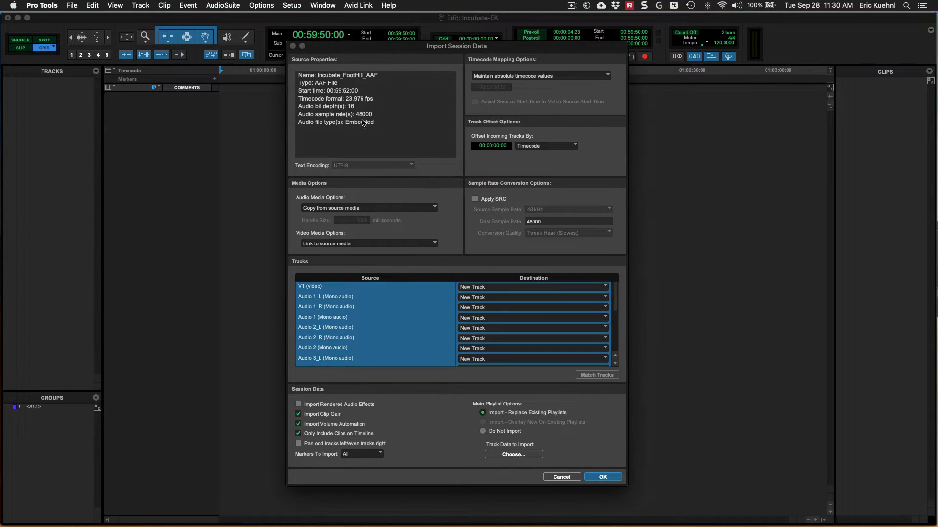
pyautogui.moveTo(414, 165)
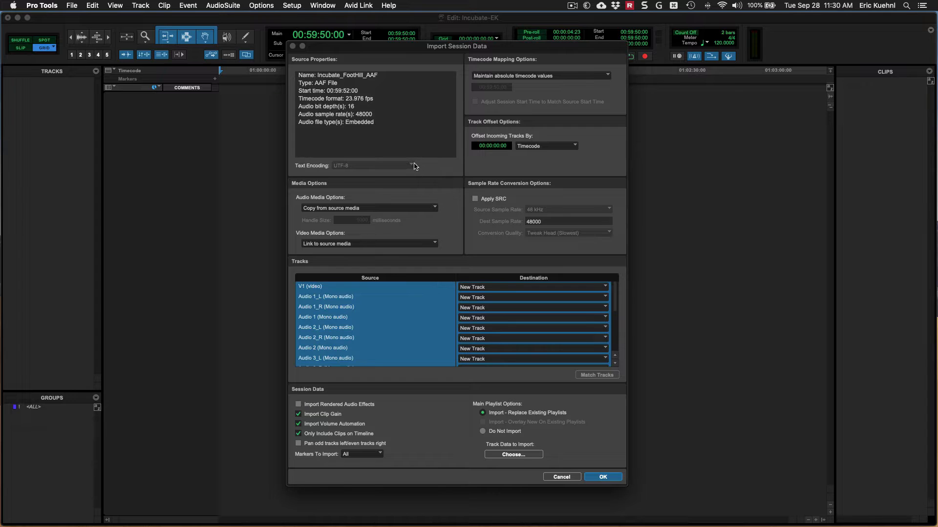
pyautogui.moveTo(350, 142)
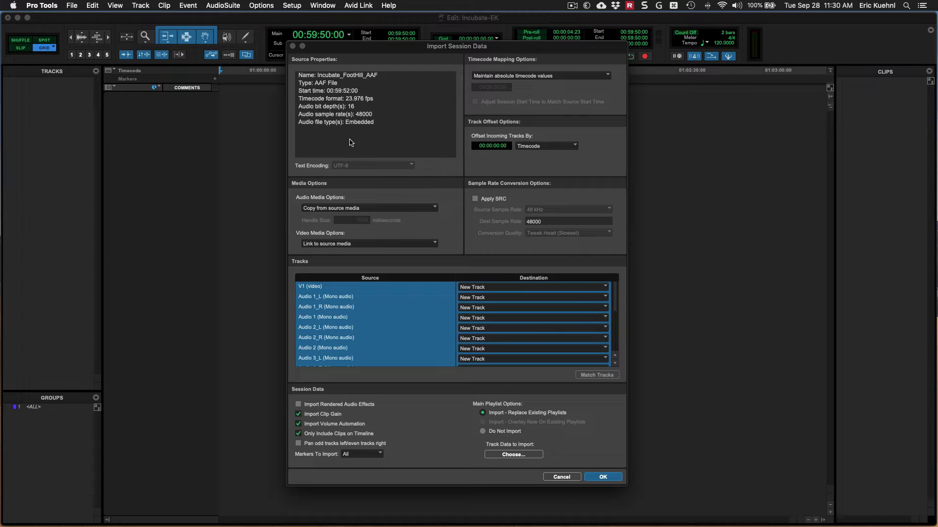
pyautogui.moveTo(525, 370)
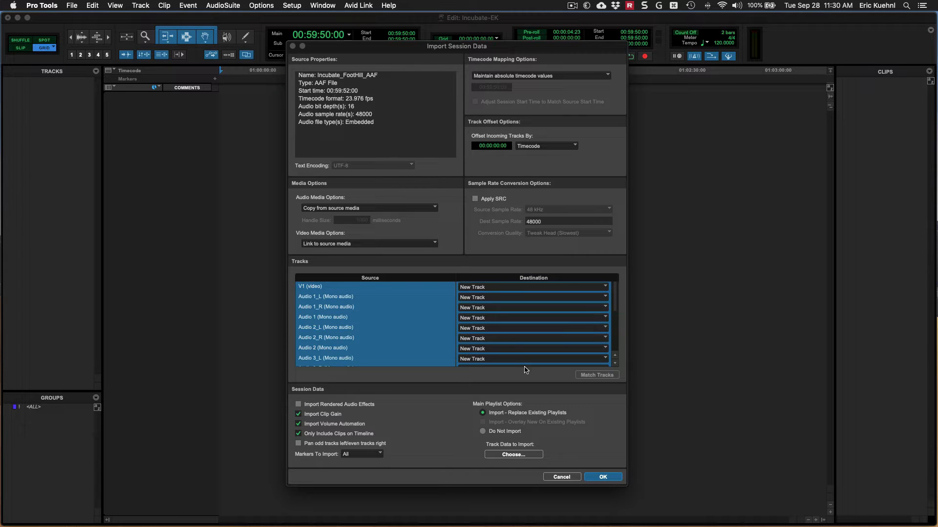
pyautogui.moveTo(364, 115)
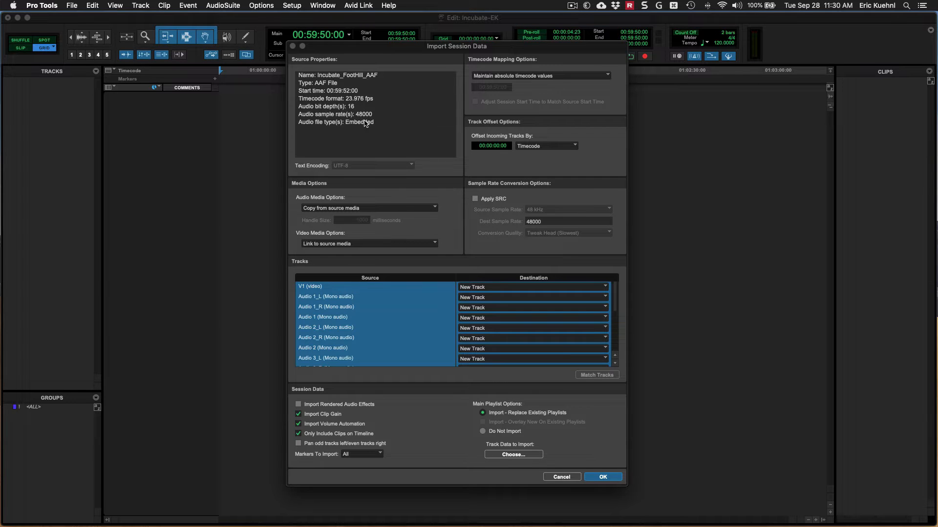
pyautogui.moveTo(381, 138)
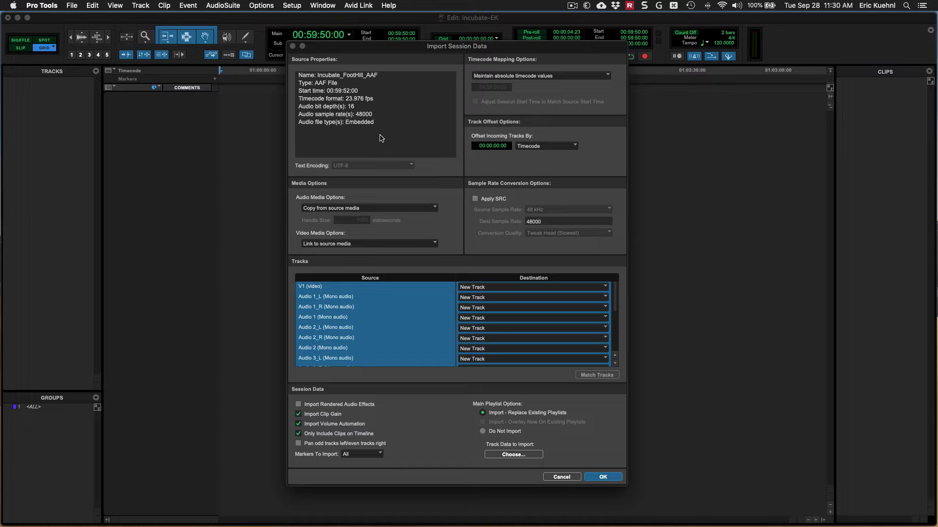
pyautogui.moveTo(527, 140)
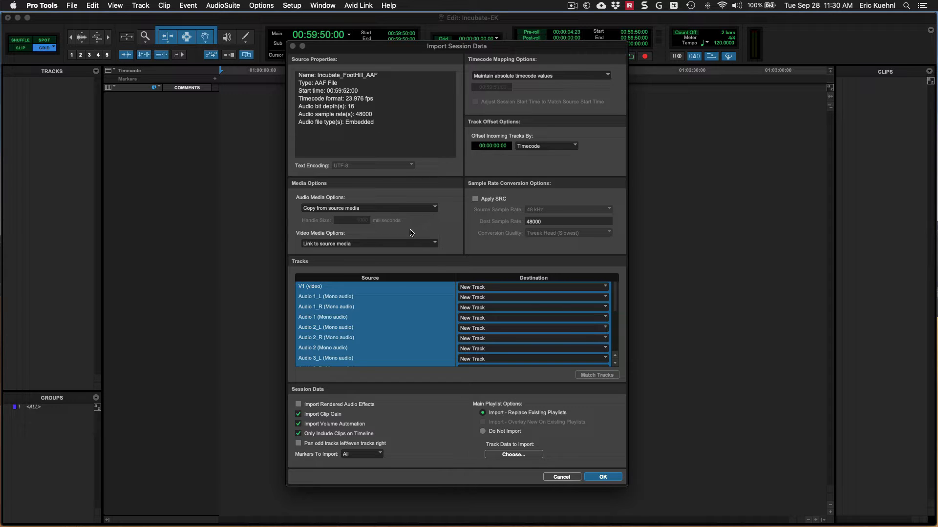
pyautogui.moveTo(395, 225)
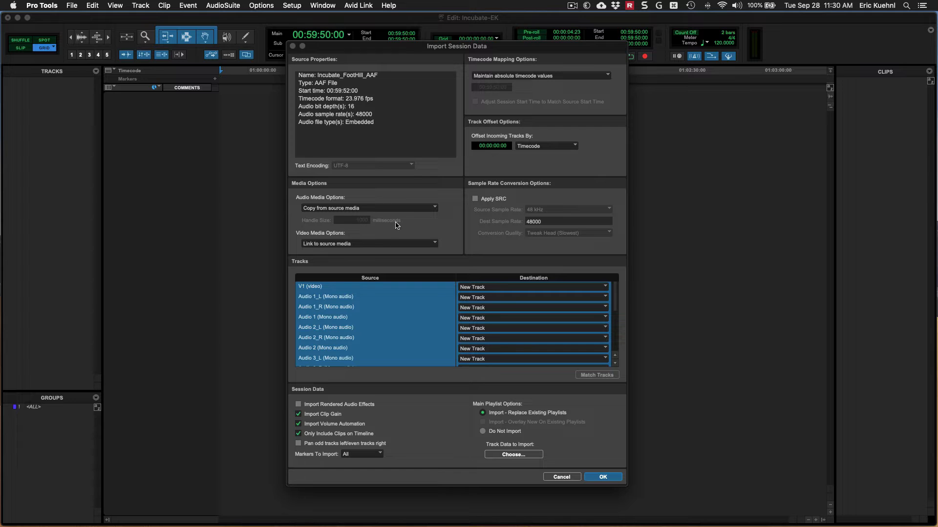
pyautogui.moveTo(381, 224)
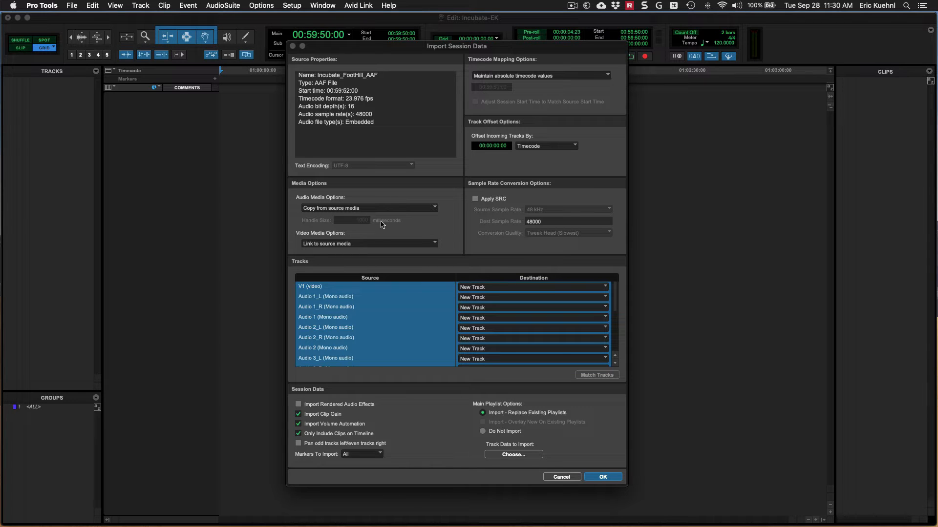
pyautogui.moveTo(383, 229)
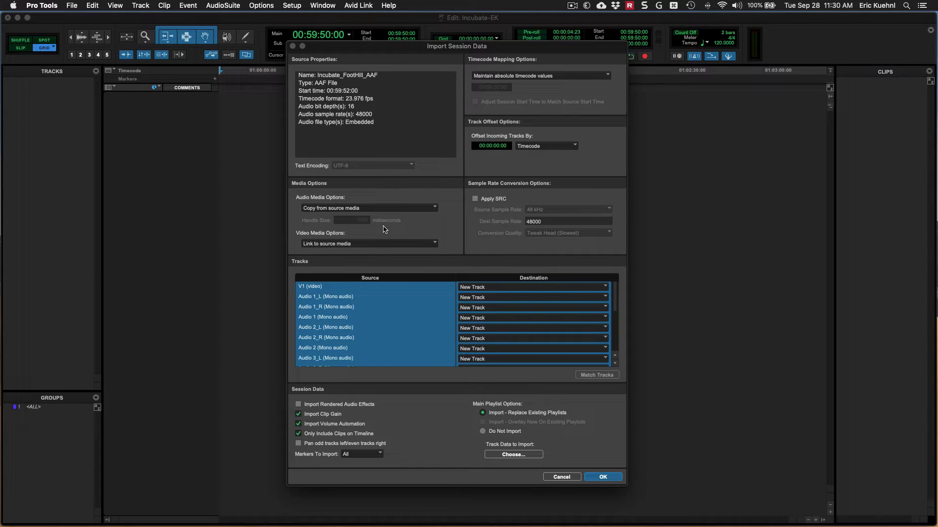
pyautogui.moveTo(394, 238)
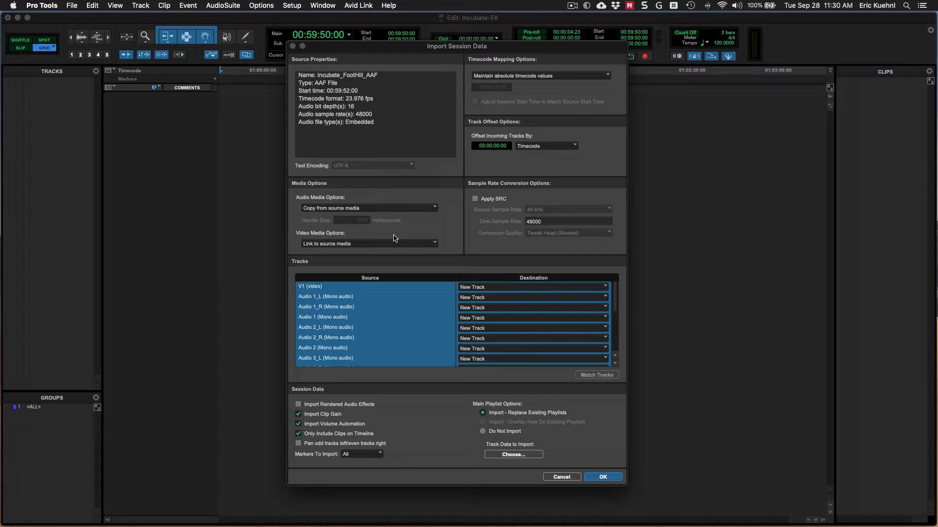
pyautogui.moveTo(365, 214)
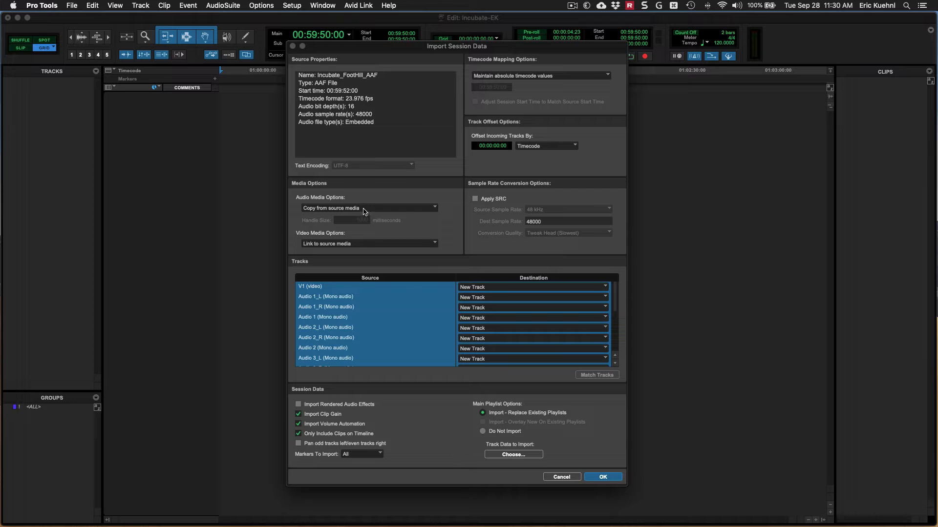
pyautogui.moveTo(343, 249)
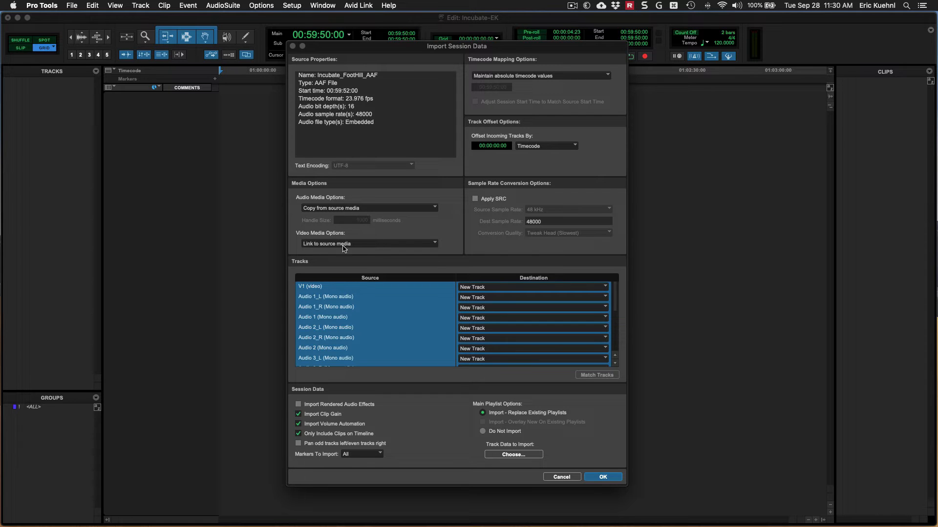
pyautogui.moveTo(354, 262)
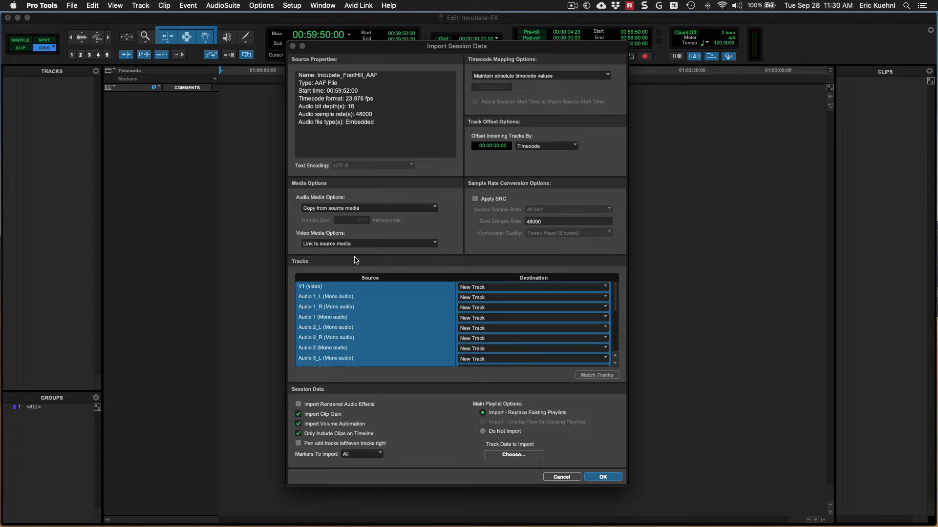
pyautogui.moveTo(398, 287)
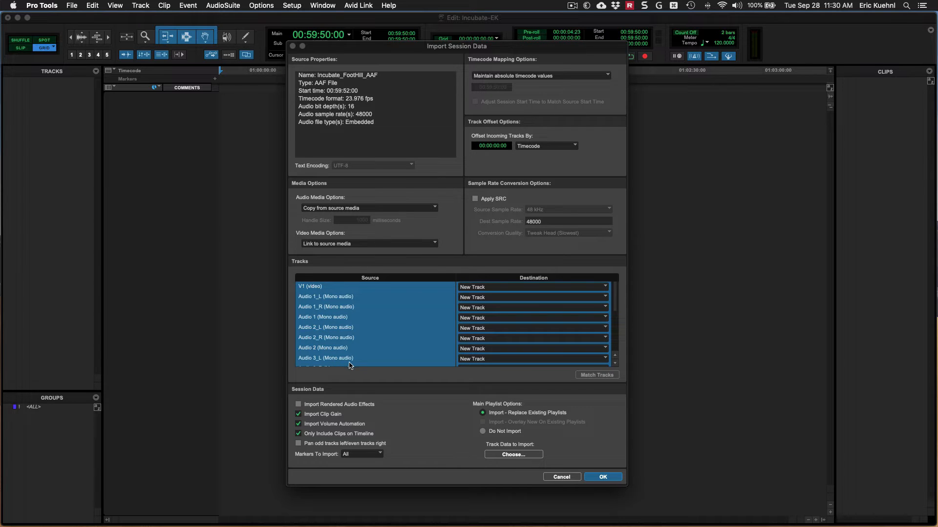
pyautogui.moveTo(574, 311)
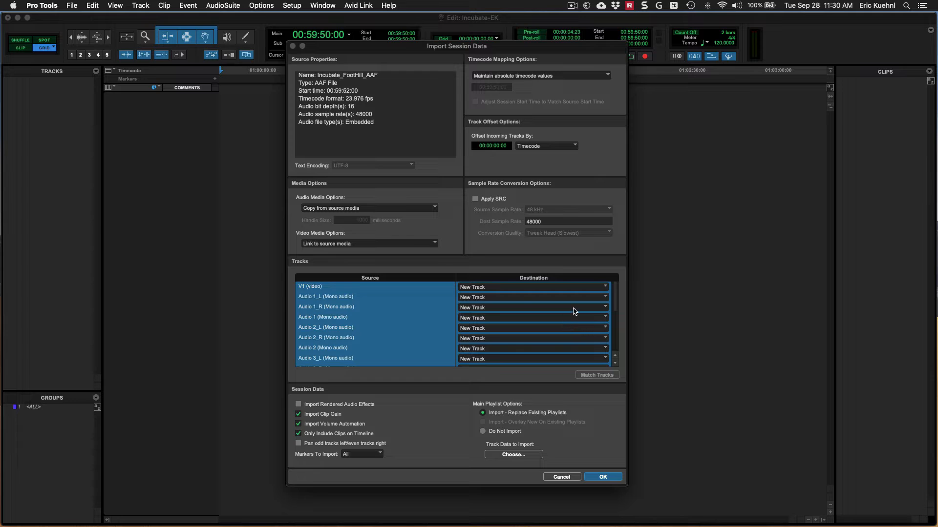
pyautogui.moveTo(516, 301)
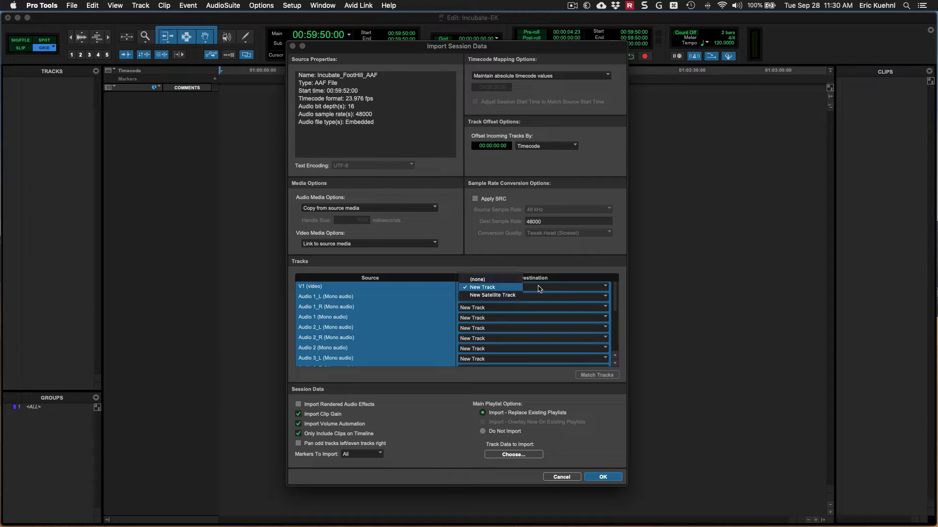
# Set every AAF track's destination to none, then back to New Track
pyautogui.click(477, 279)
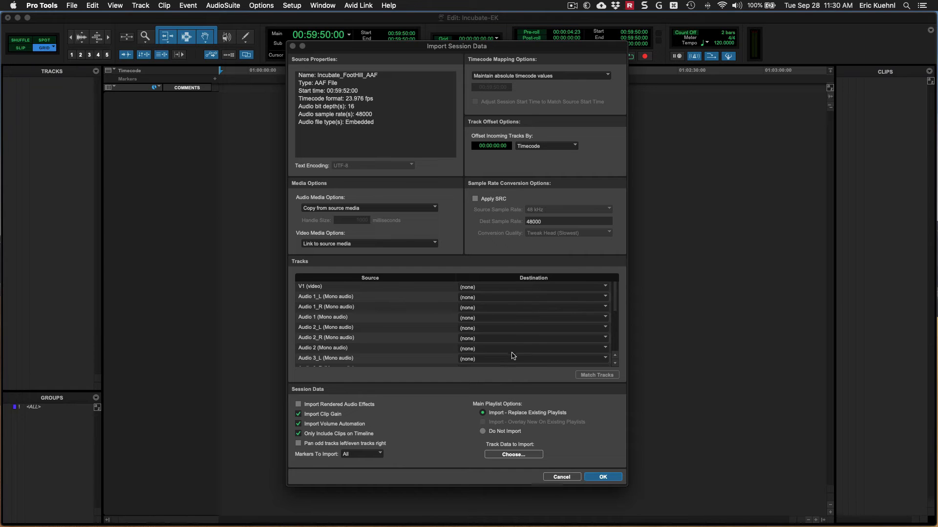
pyautogui.moveTo(586, 317)
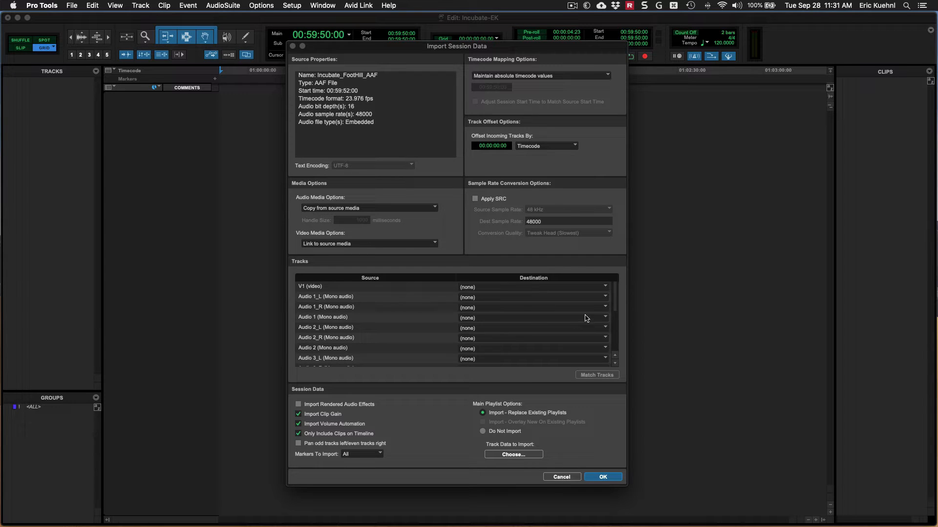
pyautogui.moveTo(486, 287)
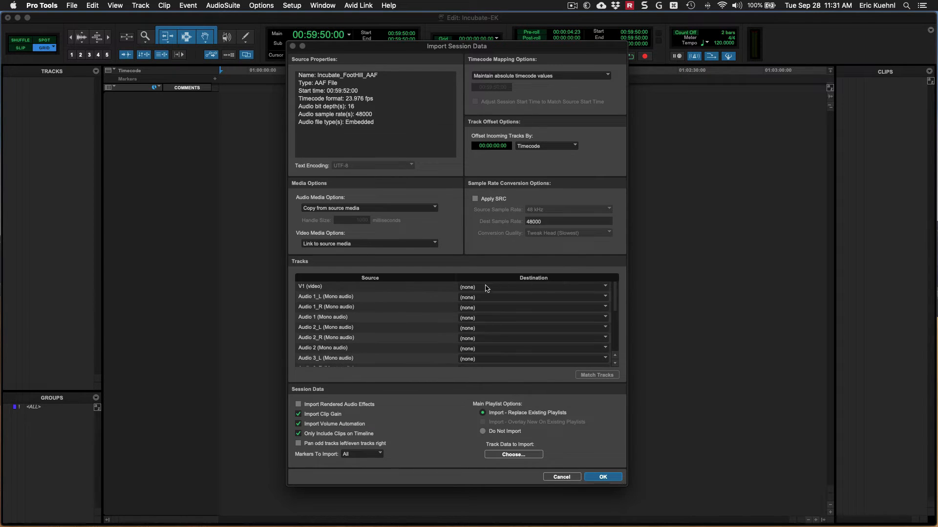
pyautogui.click(597, 375)
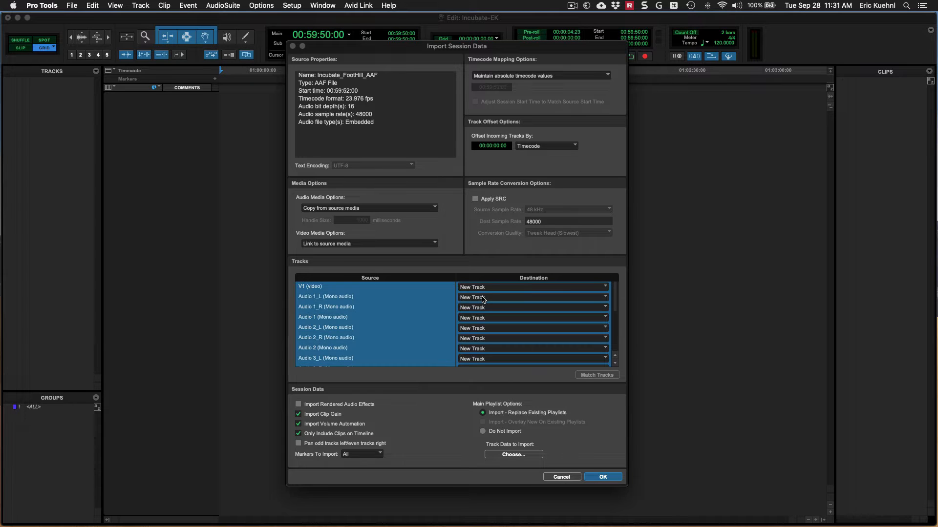
pyautogui.moveTo(472, 331)
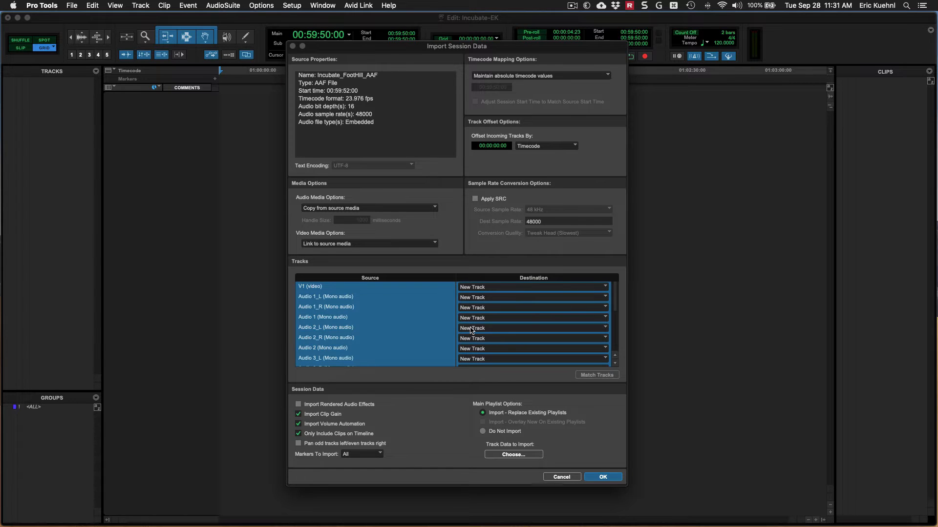
pyautogui.moveTo(500, 374)
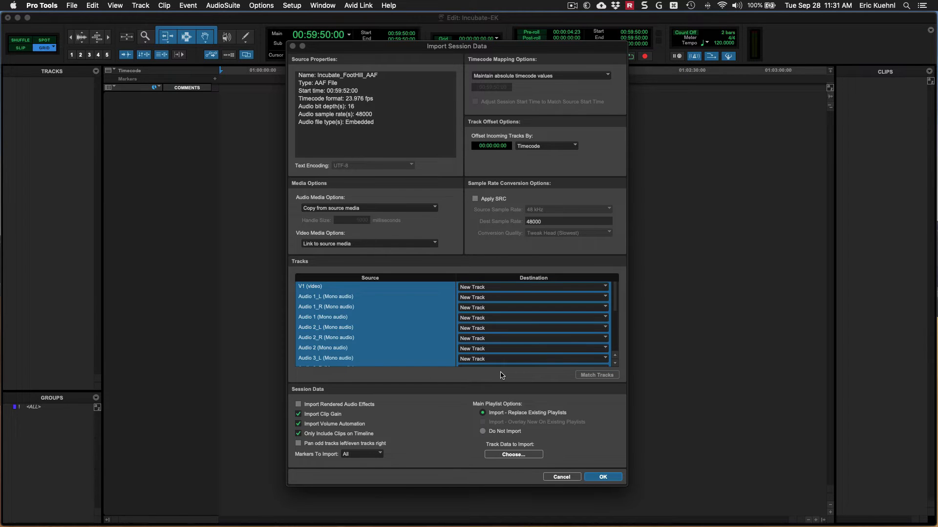
pyautogui.moveTo(360, 412)
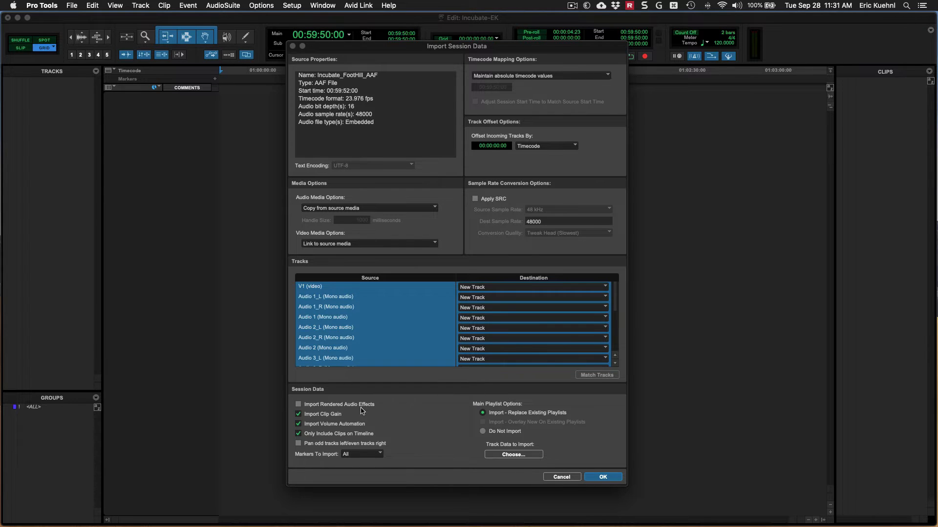
pyautogui.moveTo(341, 420)
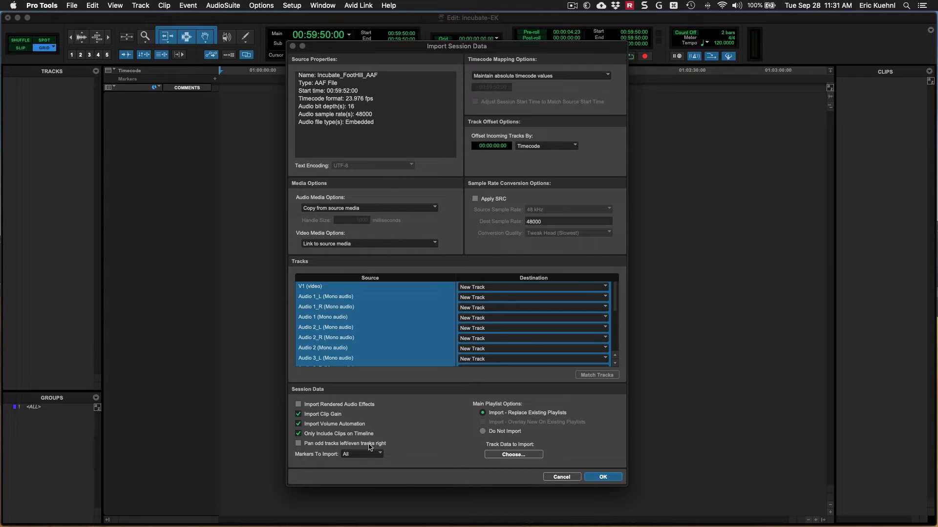
pyautogui.moveTo(440, 429)
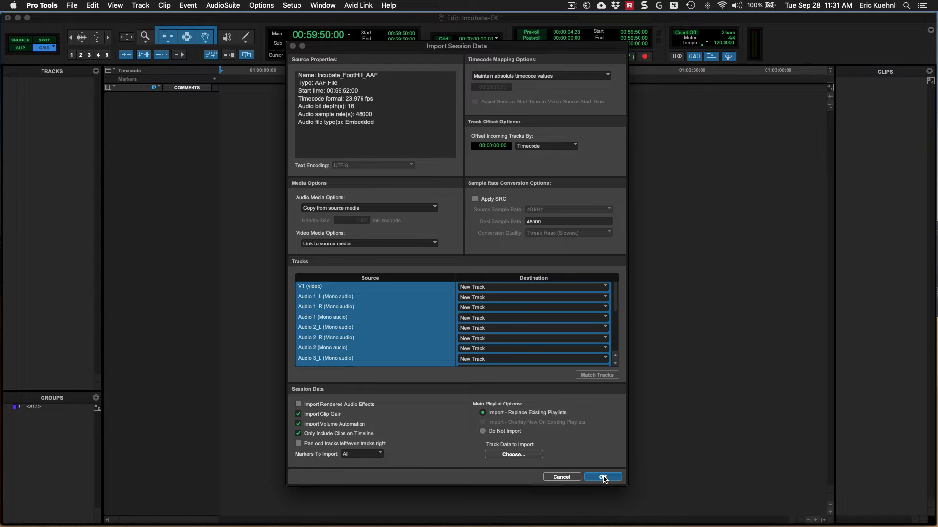
pyautogui.moveTo(336, 352)
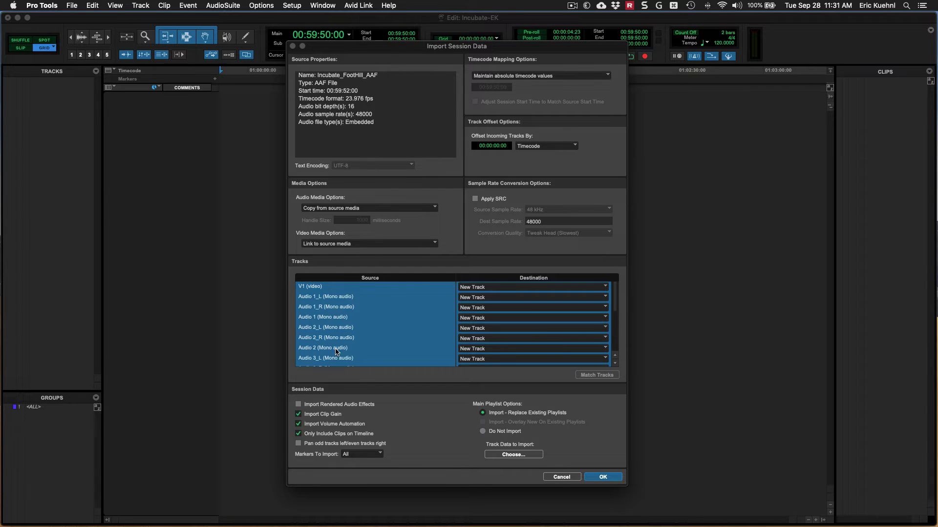
pyautogui.moveTo(270, 232)
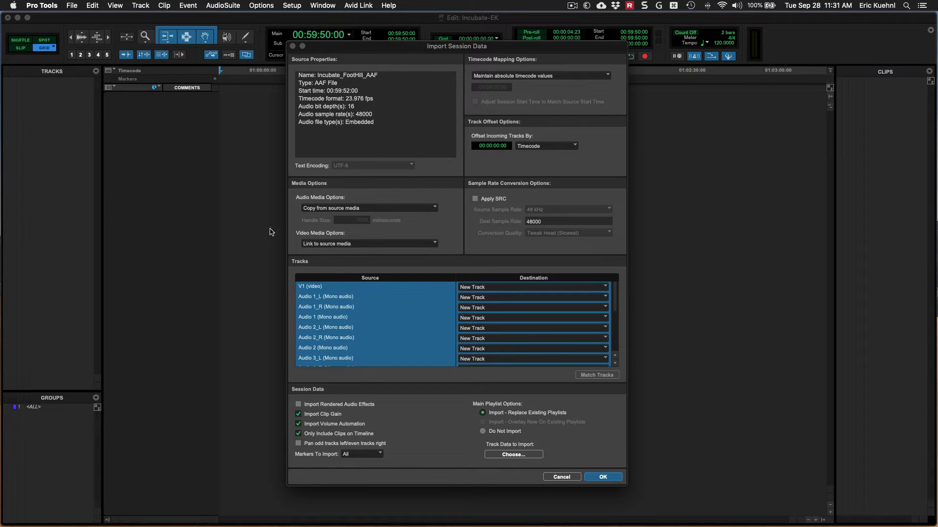
pyautogui.moveTo(372, 381)
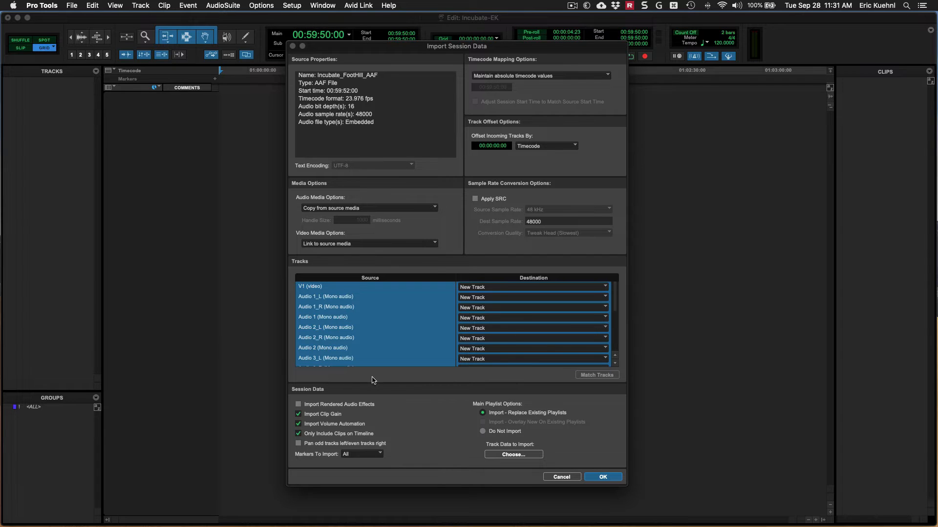
pyautogui.moveTo(389, 395)
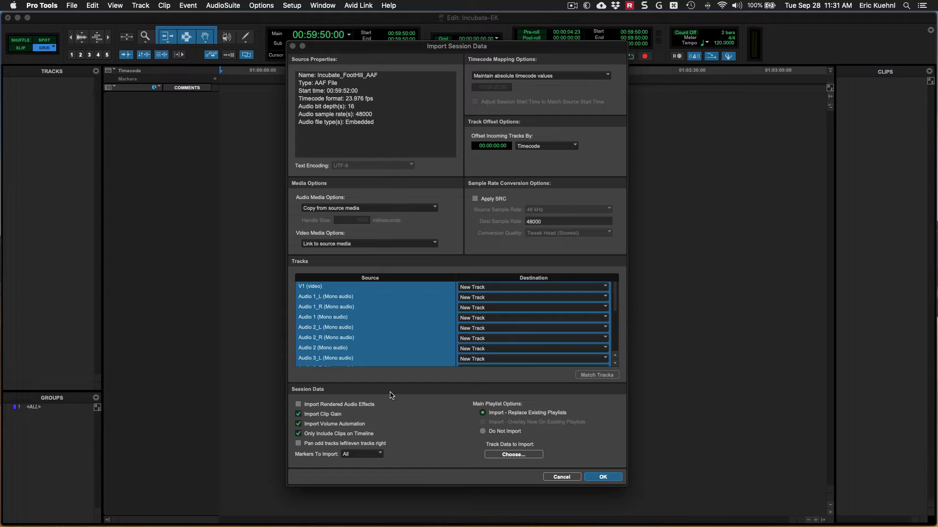
pyautogui.moveTo(426, 430)
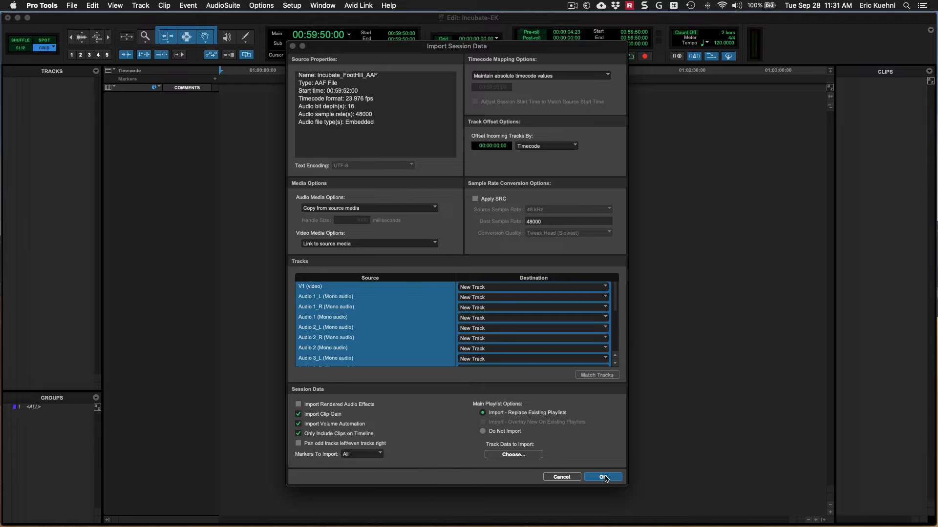
# Confirm the AAF import and scroll through the imported video and audio tracks
pyautogui.click(602, 476)
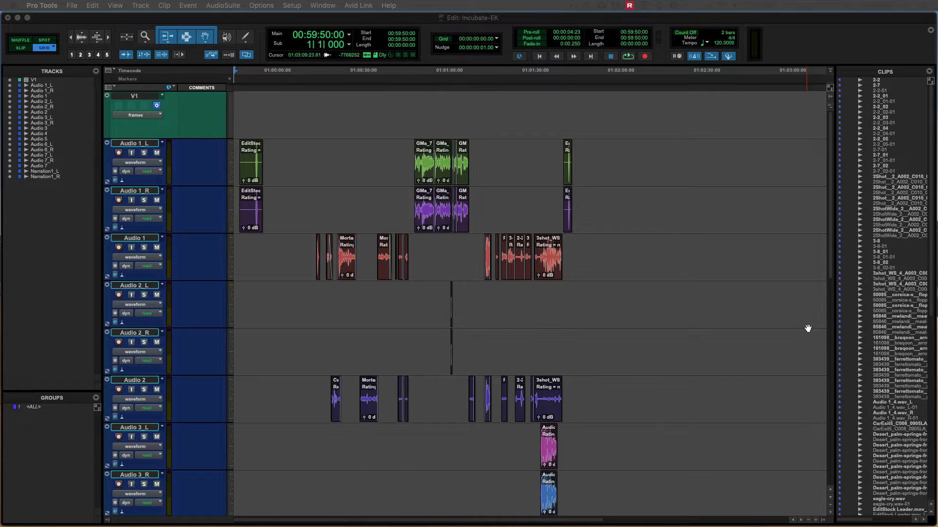
pyautogui.scroll(-3)
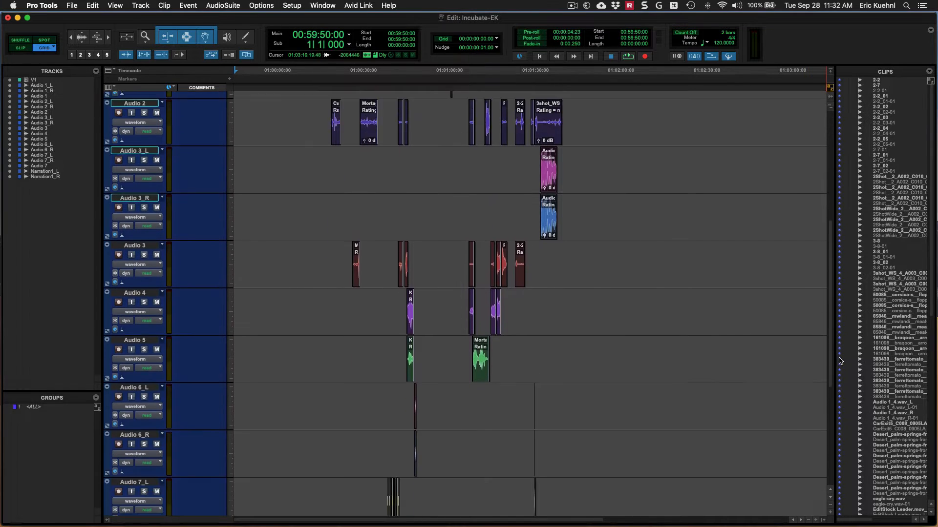
pyautogui.scroll(-3)
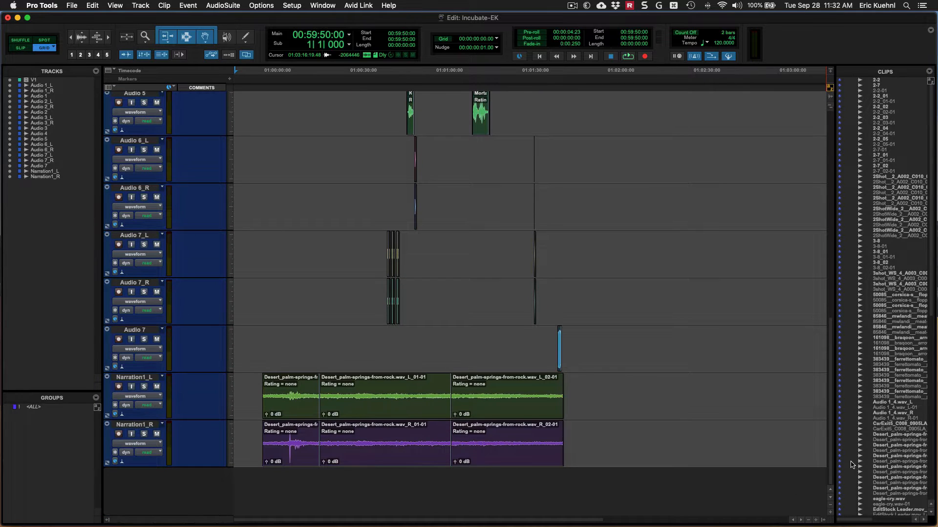
pyautogui.scroll(3)
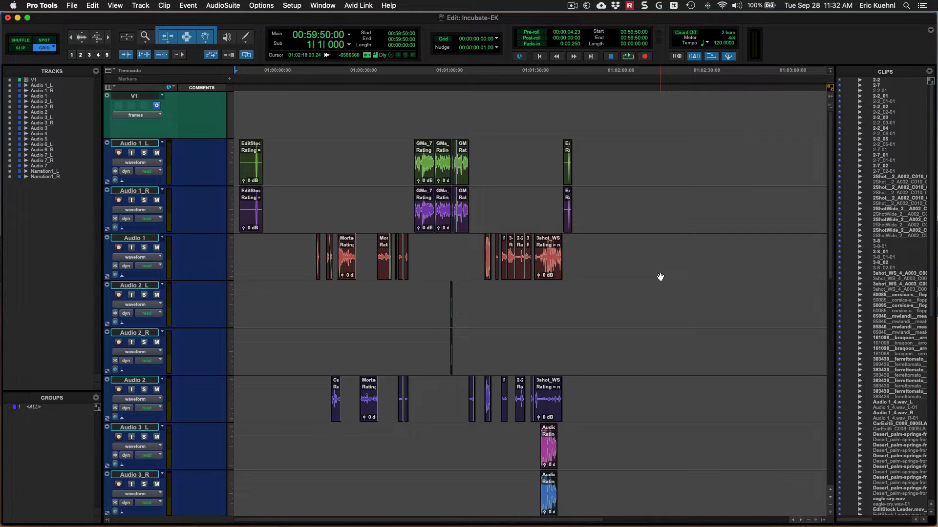
pyautogui.moveTo(651, 252)
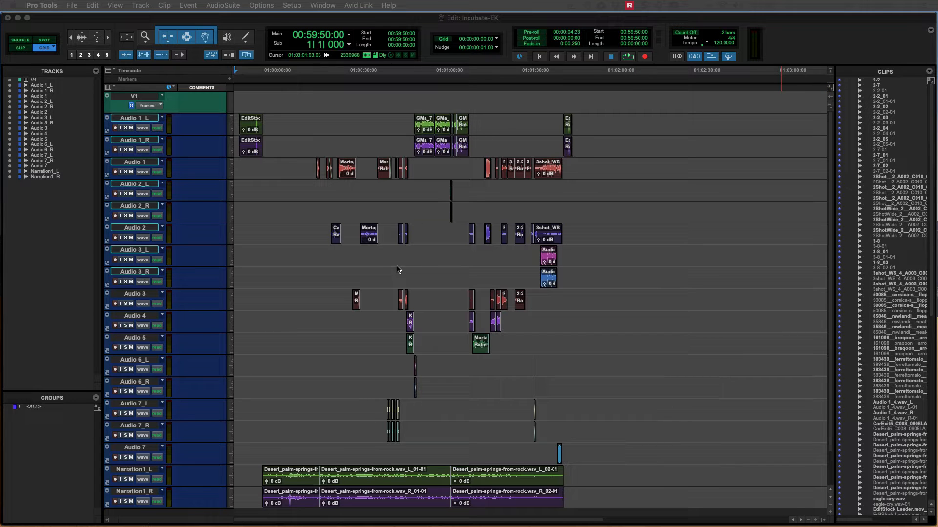
pyautogui.moveTo(346, 298)
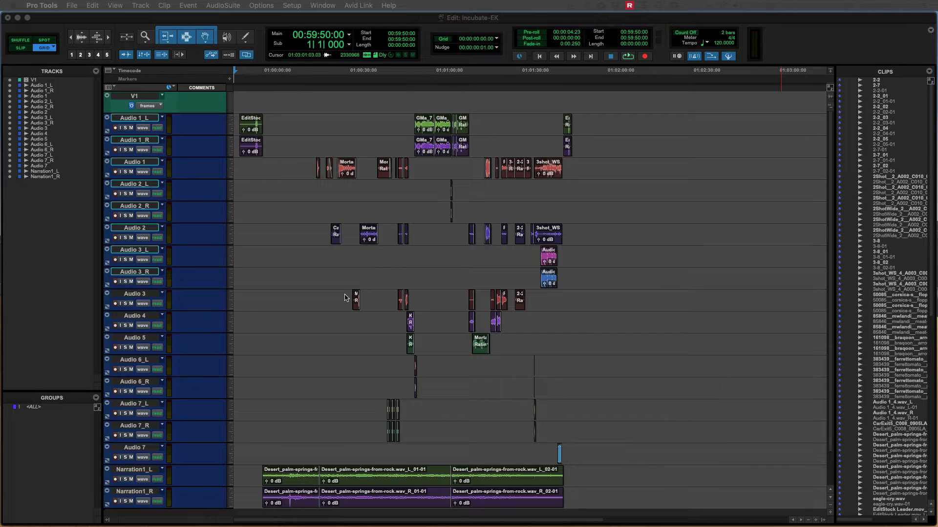
pyautogui.moveTo(320, 307)
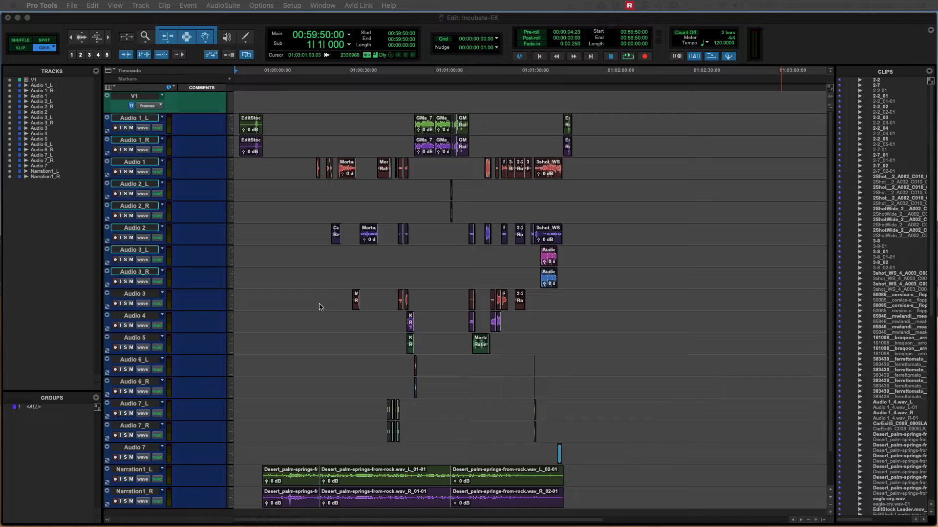
pyautogui.moveTo(285, 244)
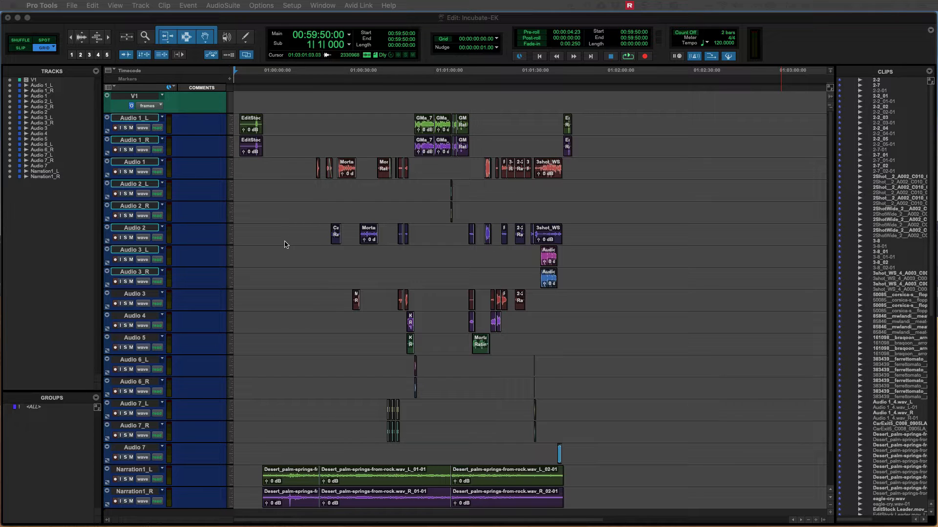
pyautogui.moveTo(205, 166)
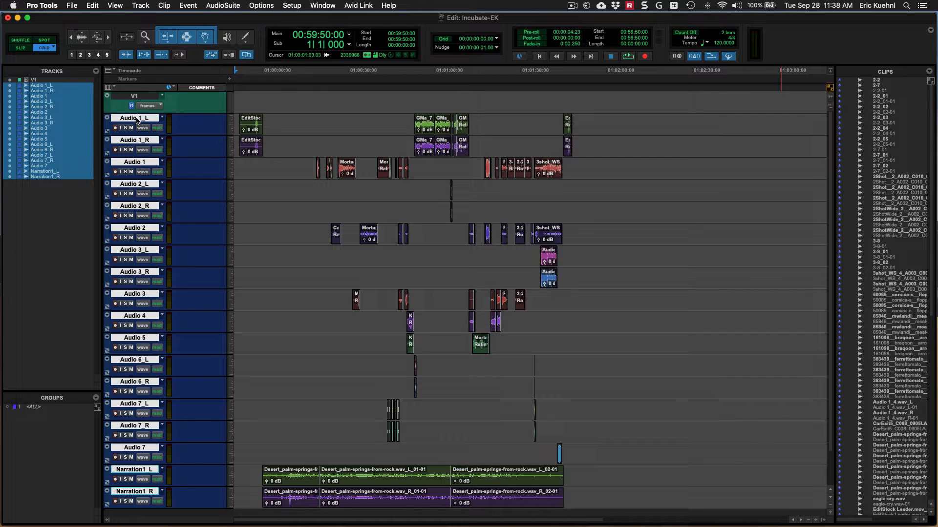
# Open Batch Track Rename for all tracks with Clear Existing Name on and Trim/Insert off
pyautogui.rightClick(133, 117)
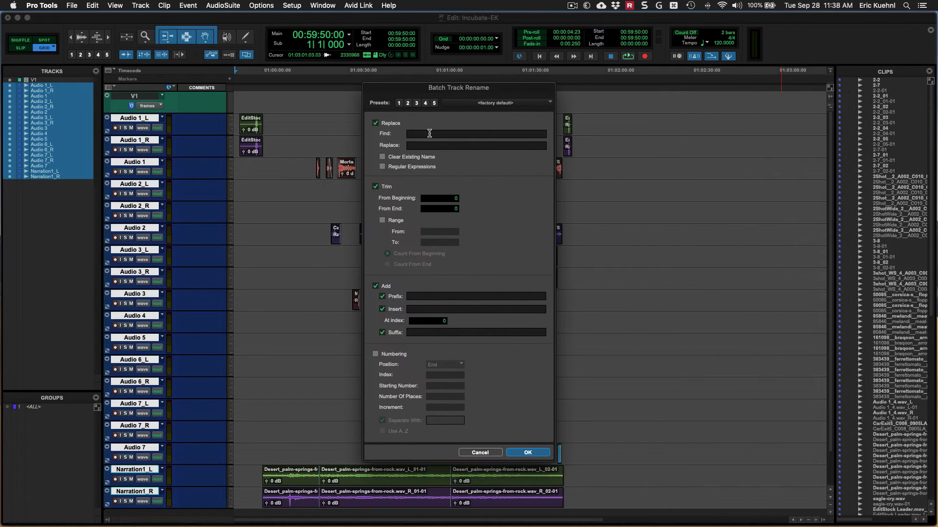
pyautogui.moveTo(412, 162)
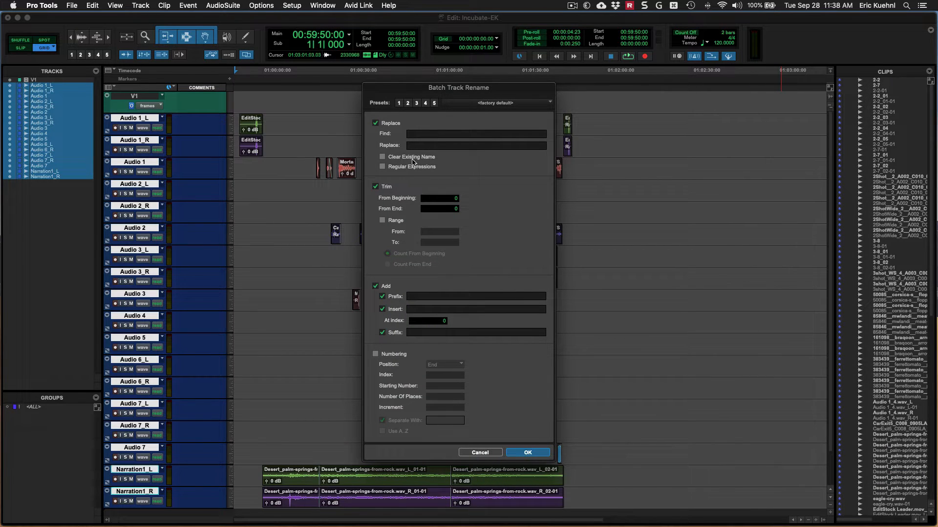
pyautogui.click(382, 157)
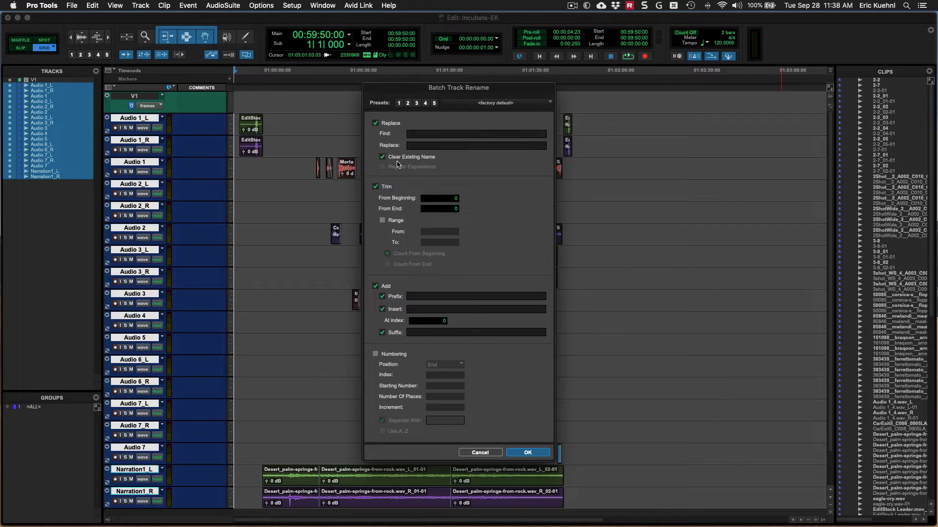
pyautogui.click(376, 186)
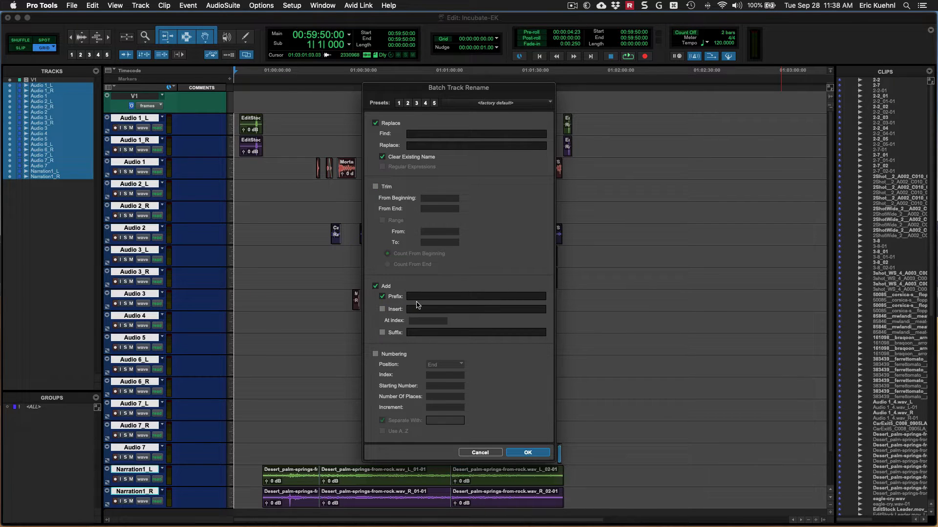
# Apply prefix 'AAF' with 2-place numbering and a space separator, giving AAF 01–18
pyautogui.write('AAF')
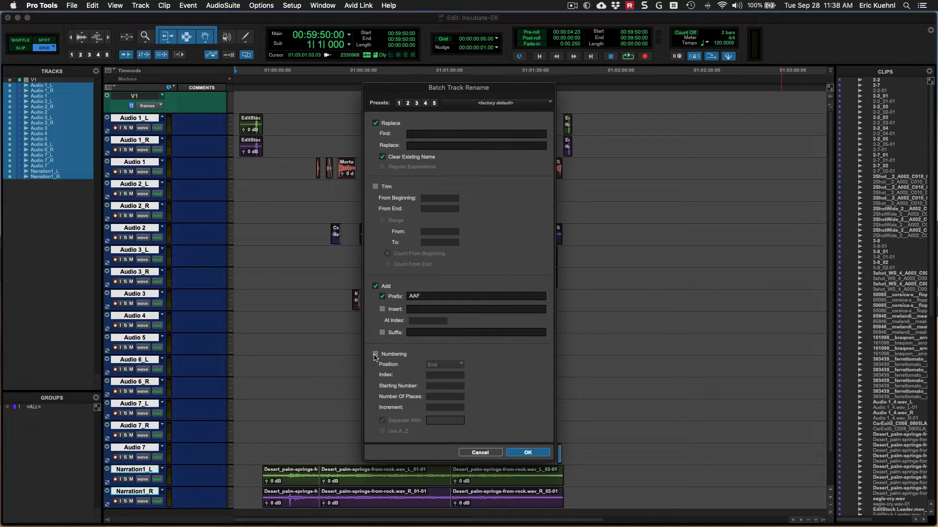
pyautogui.click(375, 354)
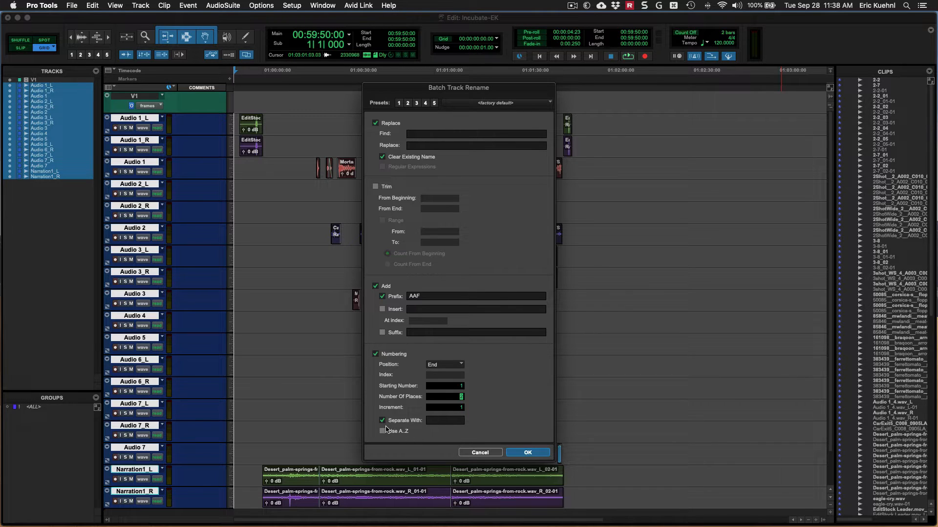
pyautogui.click(445, 420)
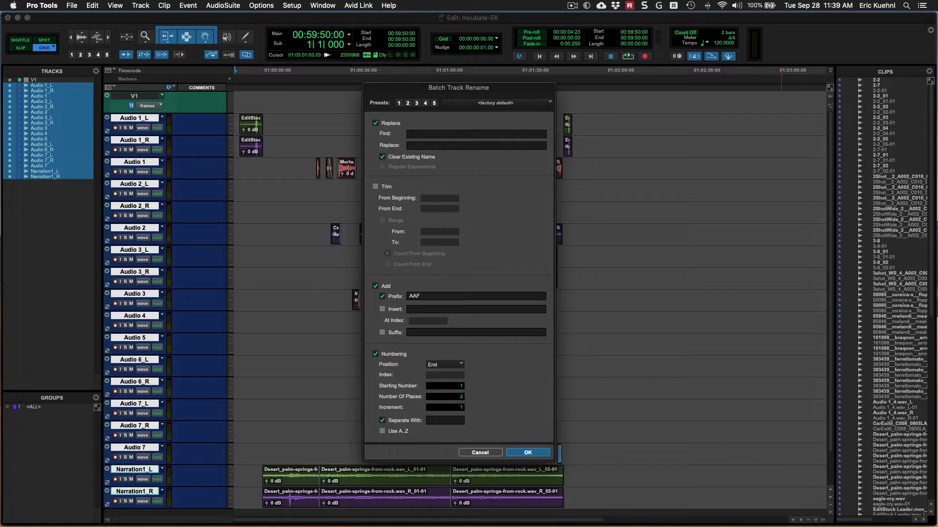
pyautogui.click(445, 421)
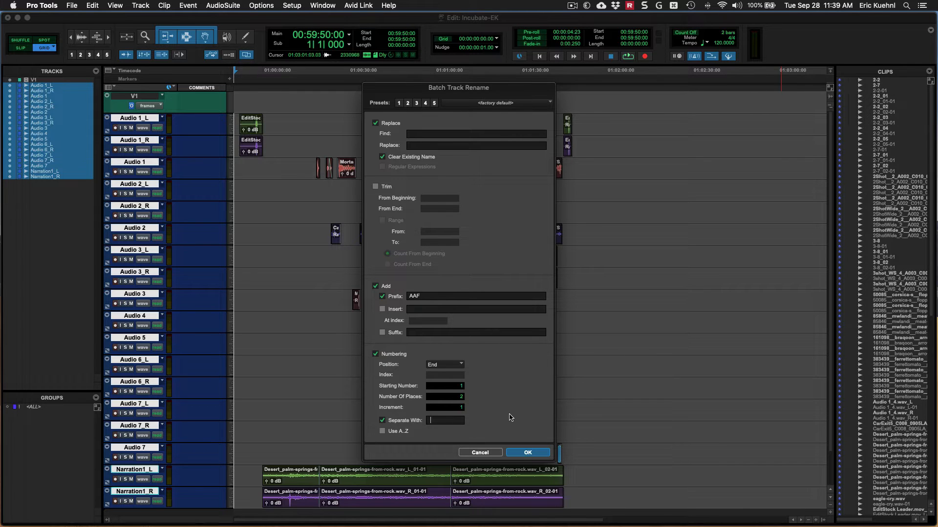
pyautogui.moveTo(520, 427)
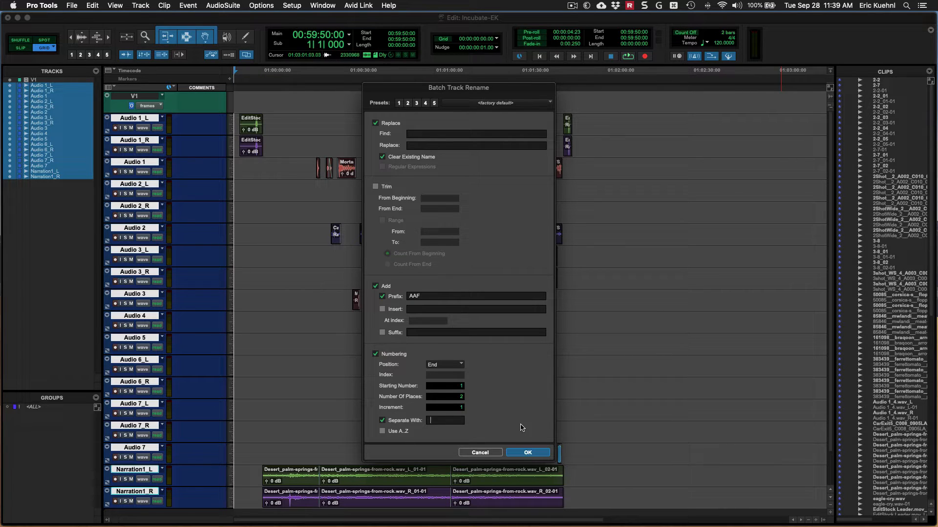
pyautogui.moveTo(440, 382)
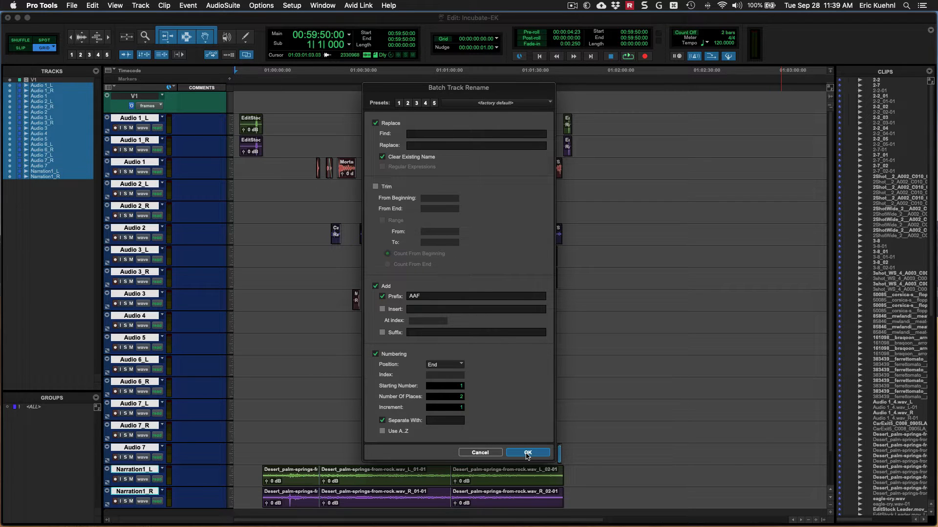
pyautogui.click(528, 453)
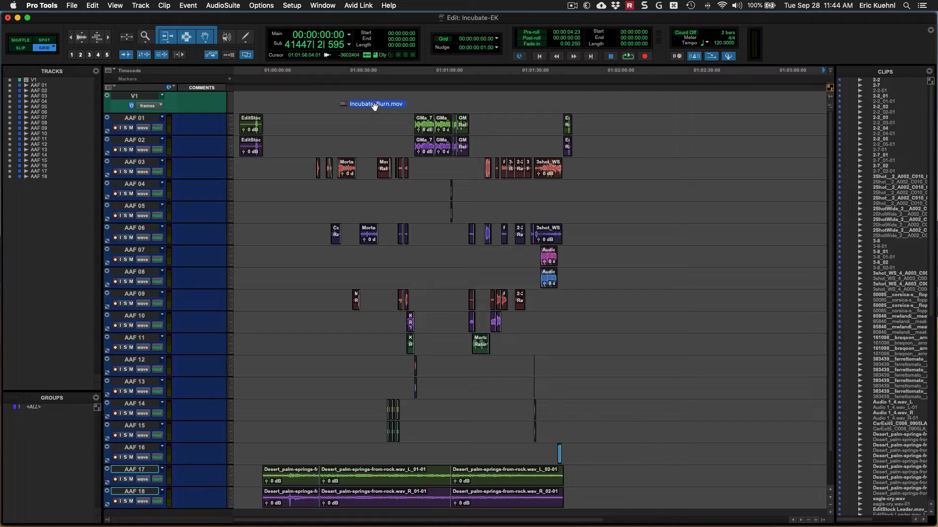
# Drop the Incubate_Burn movie onto V1 and import it at Session Start
pyautogui.moveTo(375, 104); pyautogui.dragTo(357, 101)
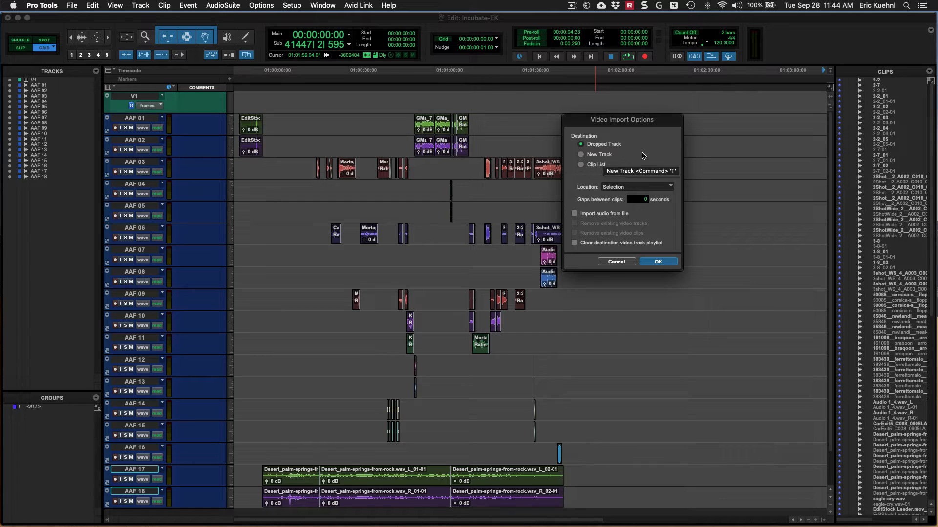
pyautogui.moveTo(614, 196)
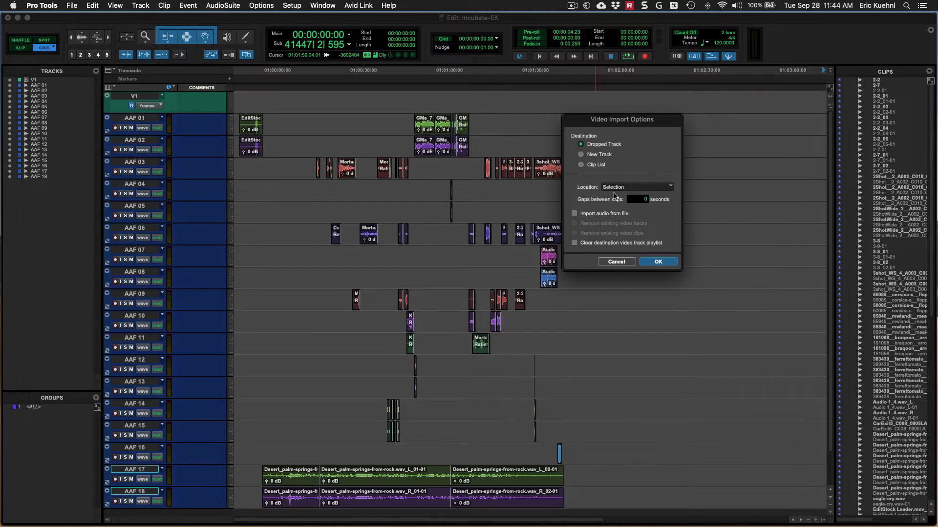
pyautogui.moveTo(636, 187)
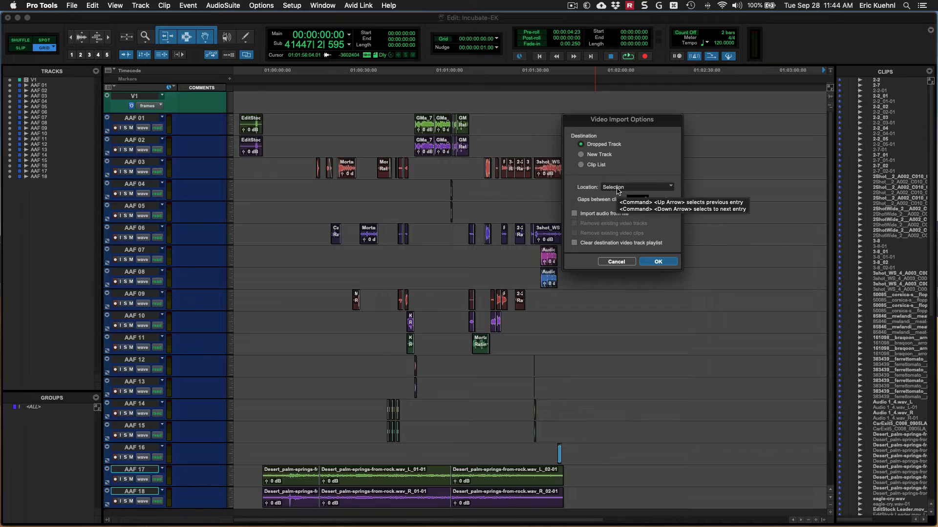
pyautogui.click(636, 187)
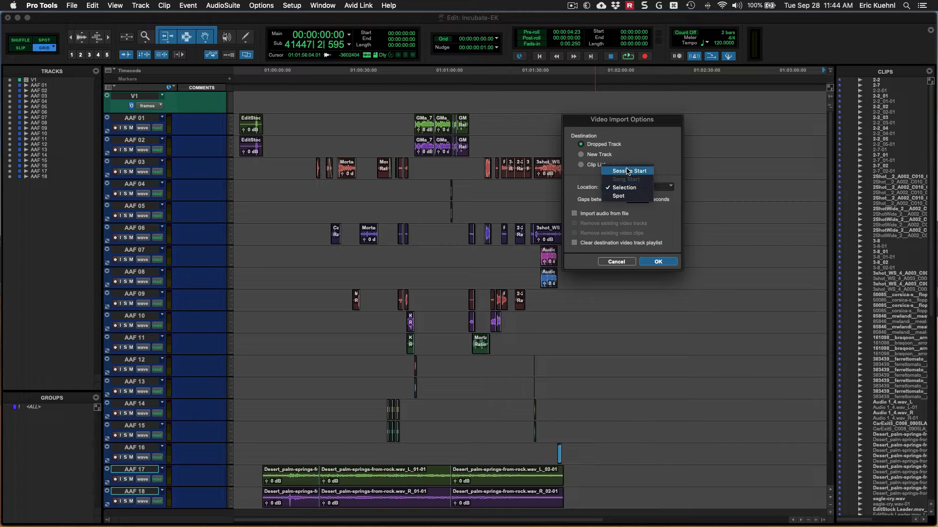
pyautogui.moveTo(628, 172)
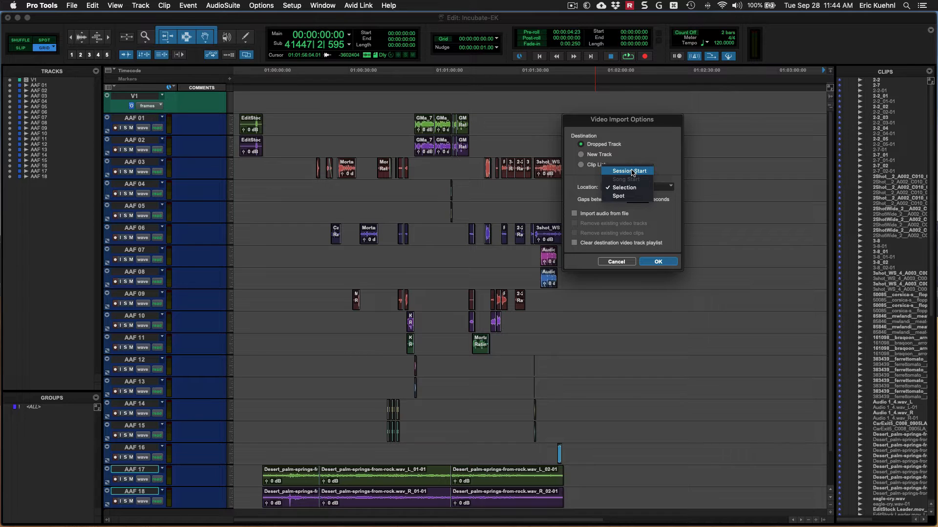
pyautogui.click(628, 170)
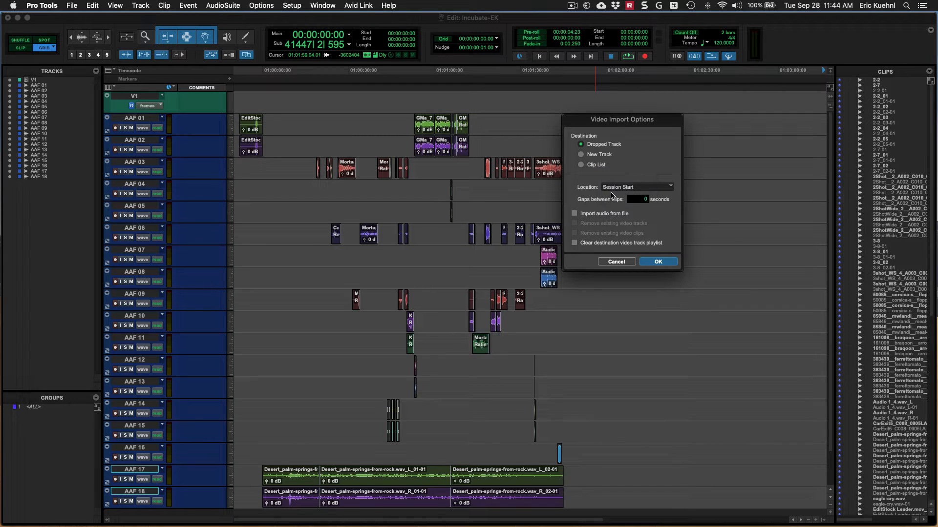
pyautogui.moveTo(632, 228)
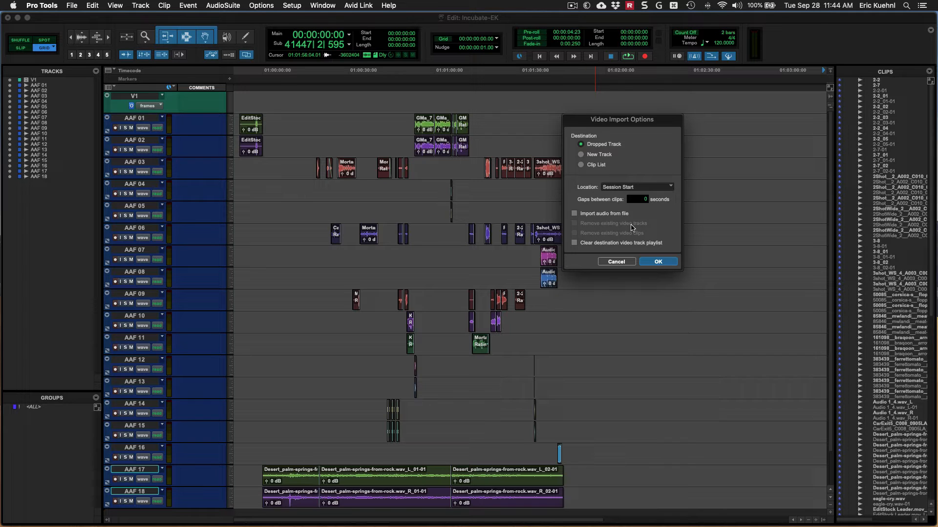
pyautogui.moveTo(621, 223)
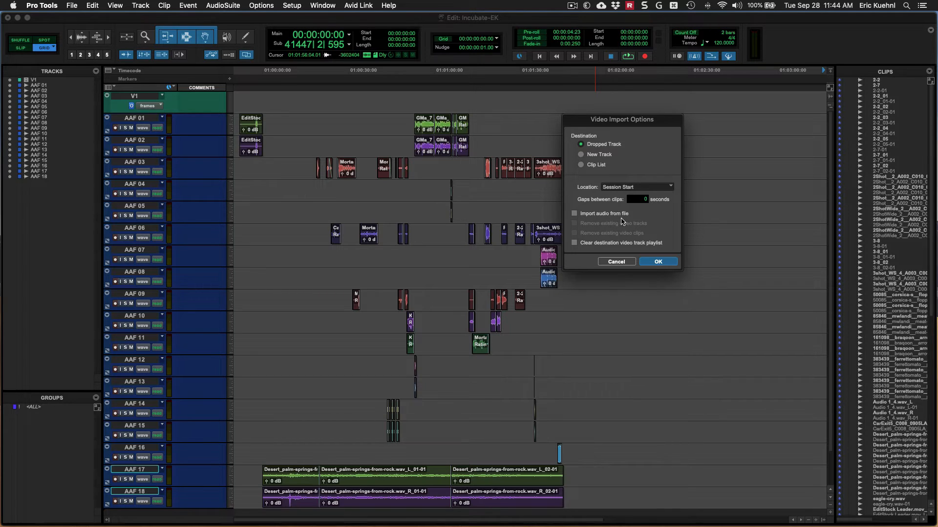
pyautogui.moveTo(651, 221)
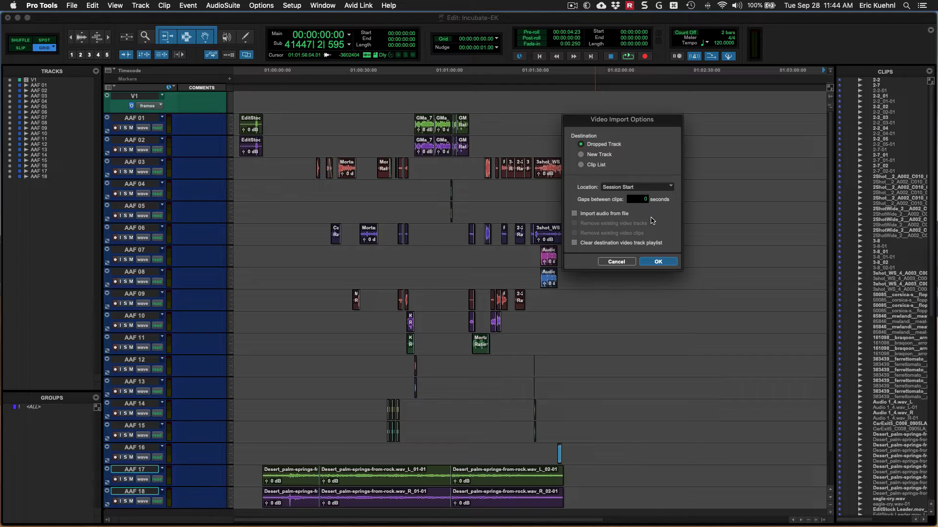
pyautogui.moveTo(607, 166)
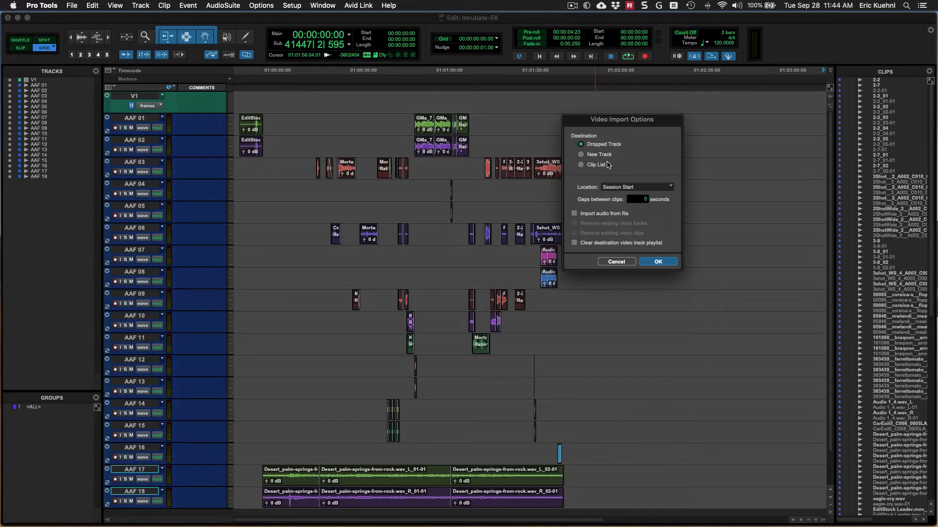
pyautogui.moveTo(655, 270)
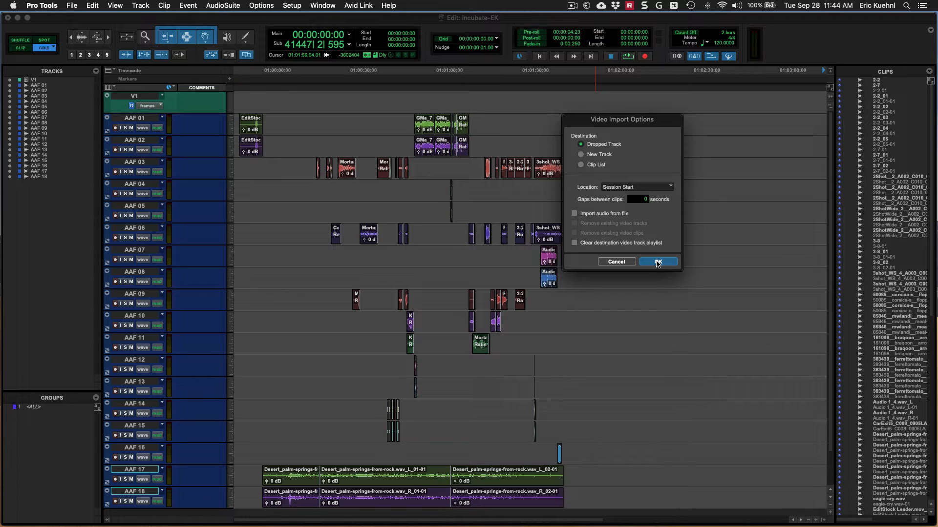
pyautogui.click(656, 262)
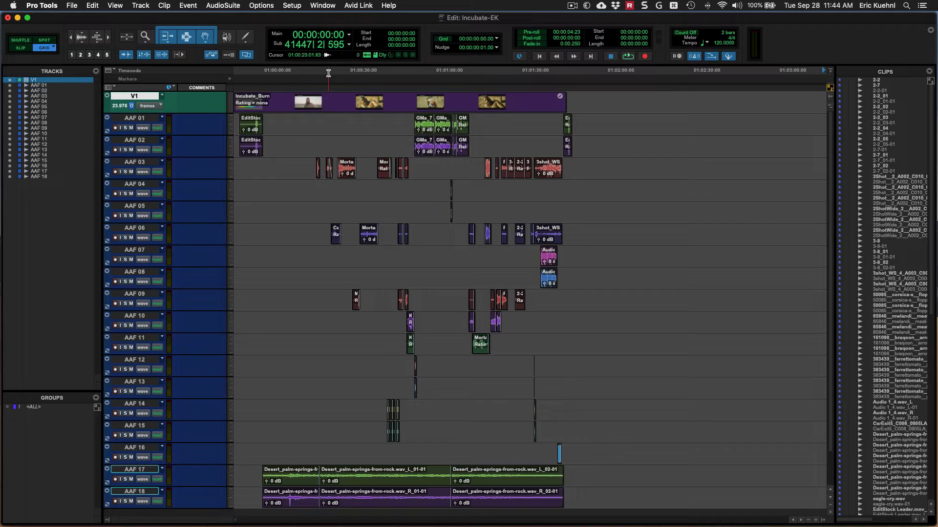
# Open the Window menu to reach the Video entry
pyautogui.click(322, 6)
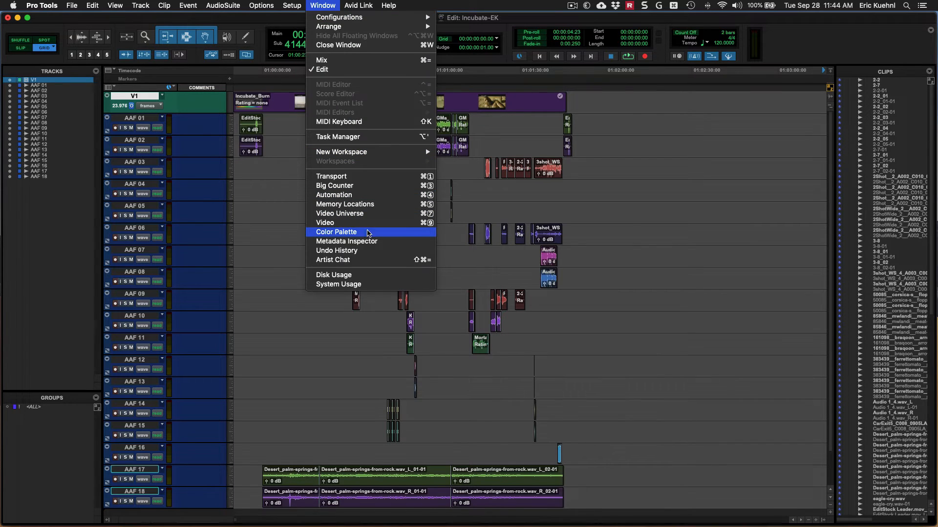
pyautogui.moveTo(356, 223)
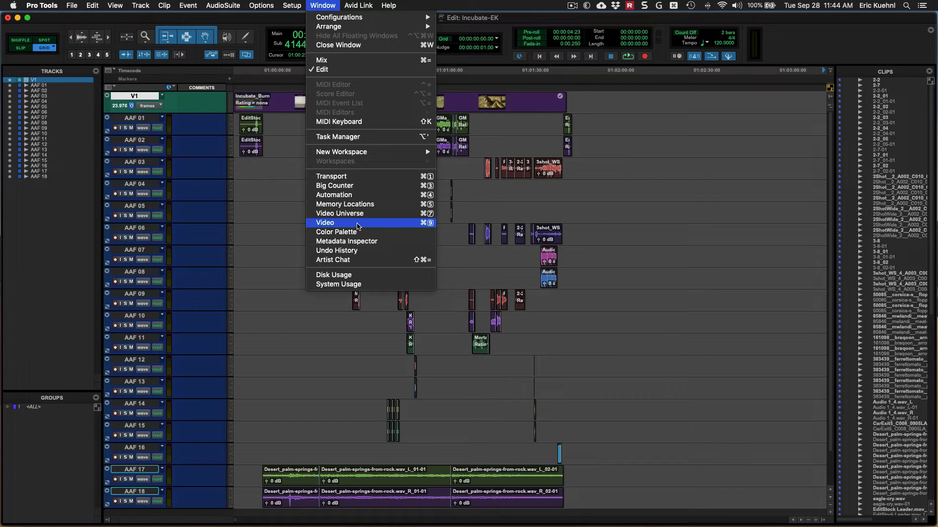
pyautogui.moveTo(432, 223)
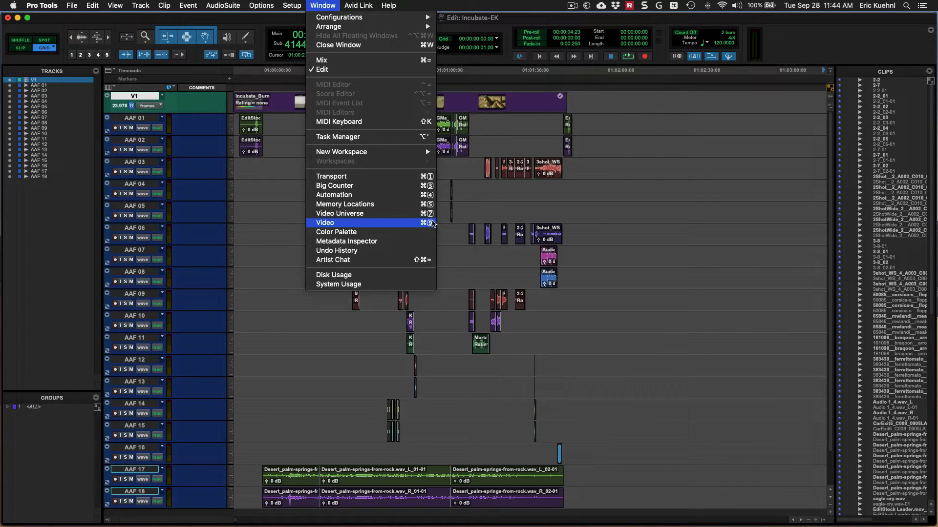
pyautogui.moveTo(428, 228)
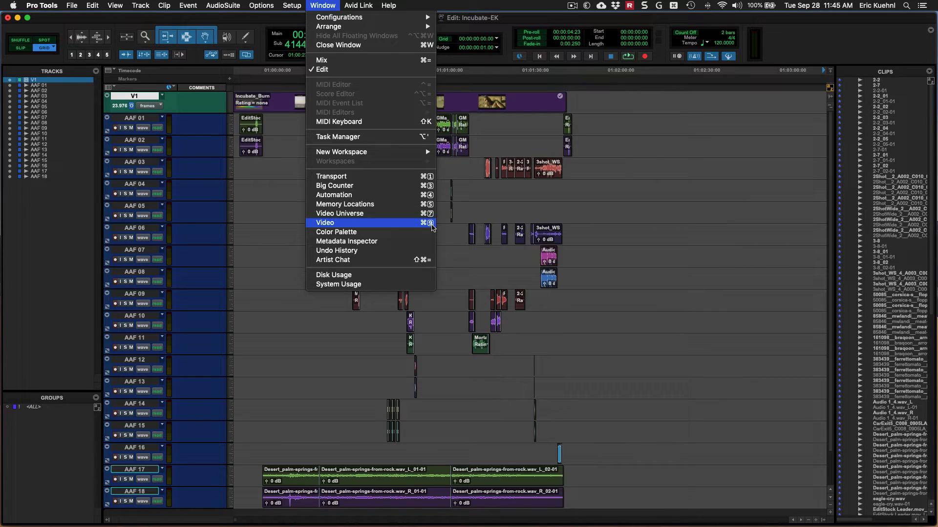
pyautogui.moveTo(433, 228)
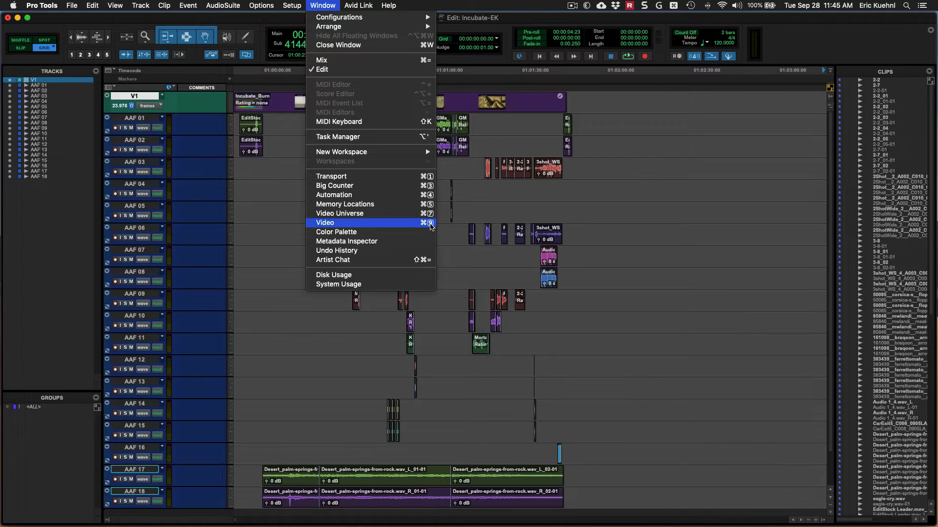
# Open the Video window showing the Incubate_Burn movie with burned-in timecode
pyautogui.click(325, 223)
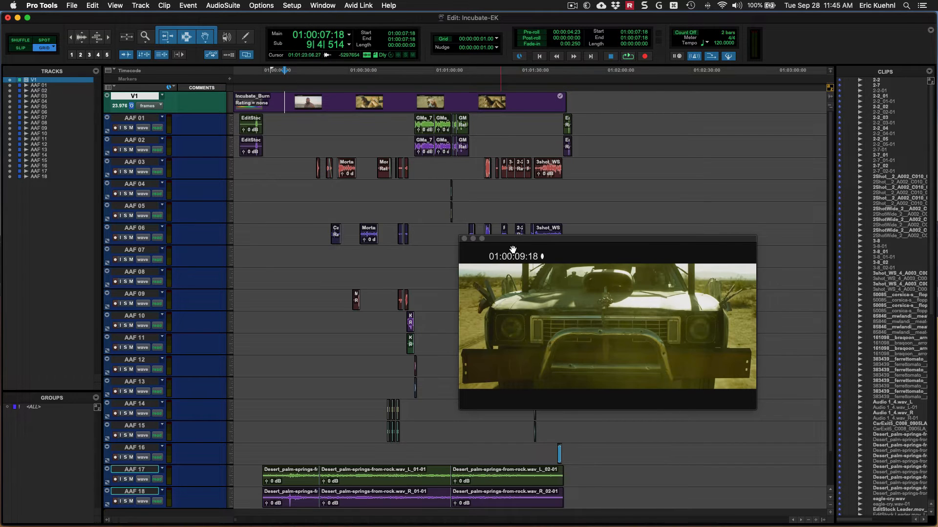
pyautogui.moveTo(531, 282)
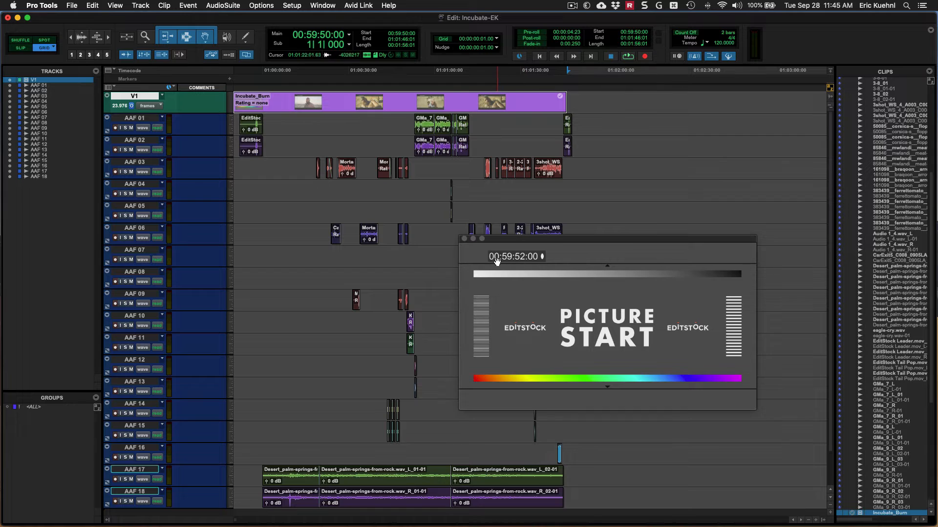
pyautogui.moveTo(535, 264)
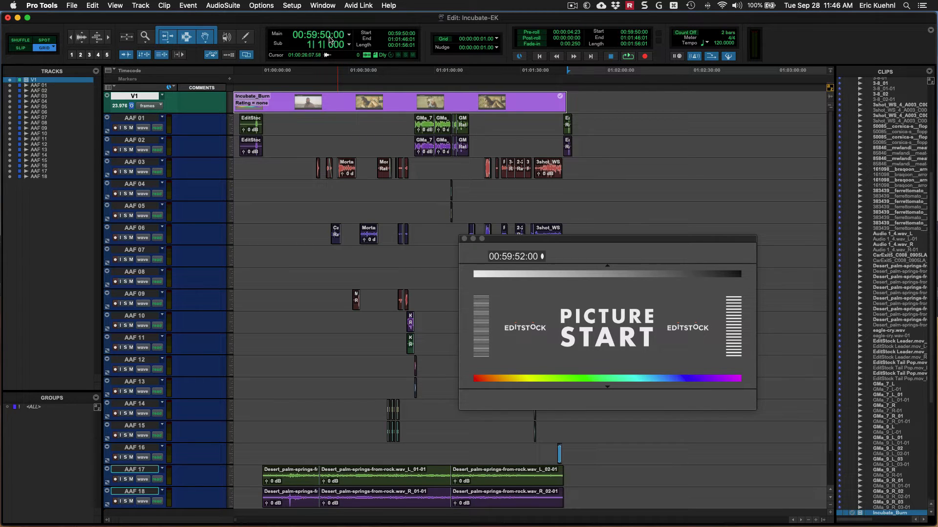
pyautogui.moveTo(327, 39)
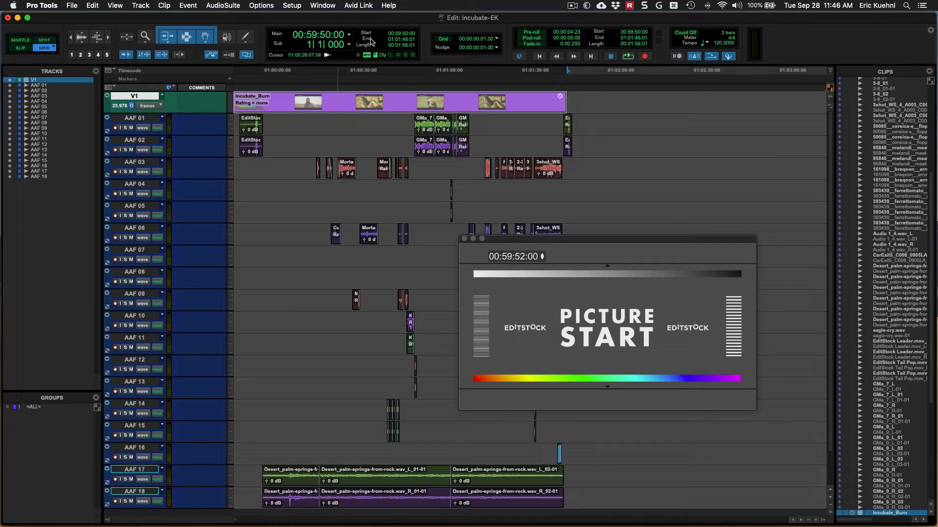
# Keep Timecode as the main counter format and hide the sub counter
pyautogui.click(348, 37)
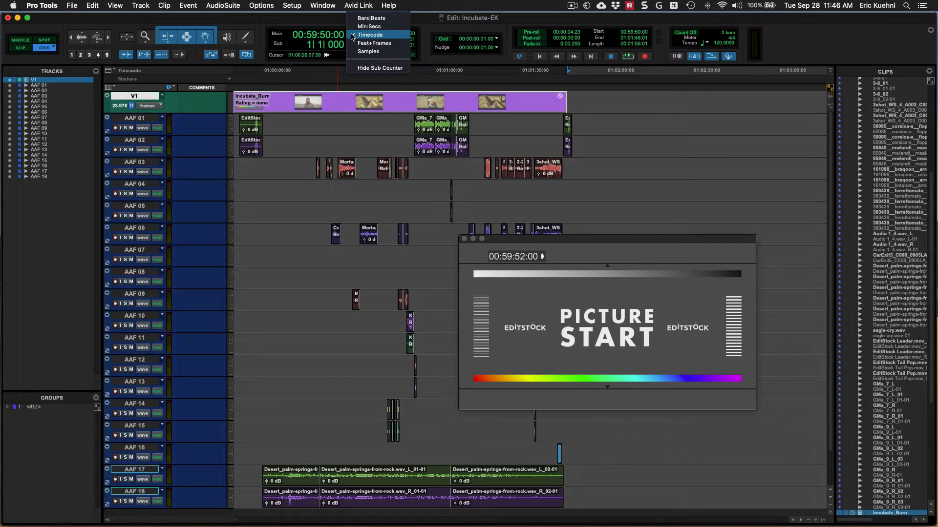
pyautogui.click(369, 34)
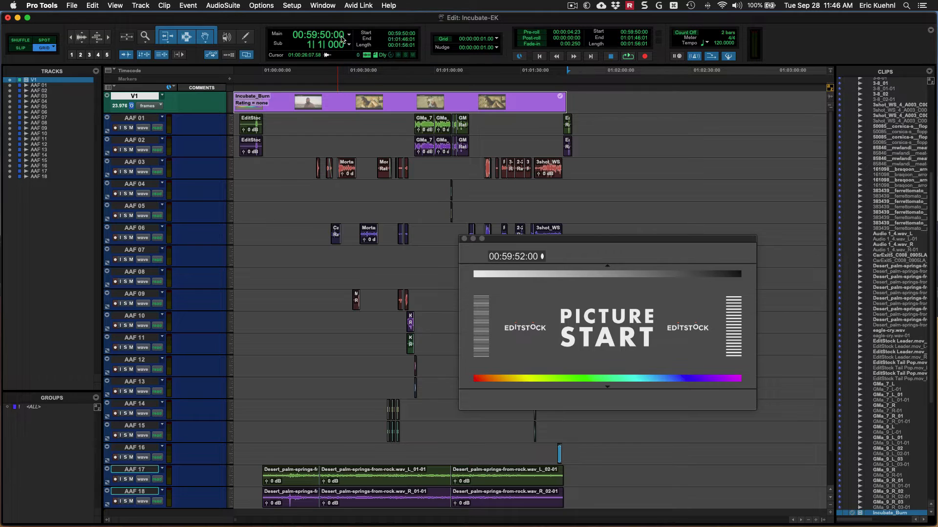
pyautogui.click(341, 34)
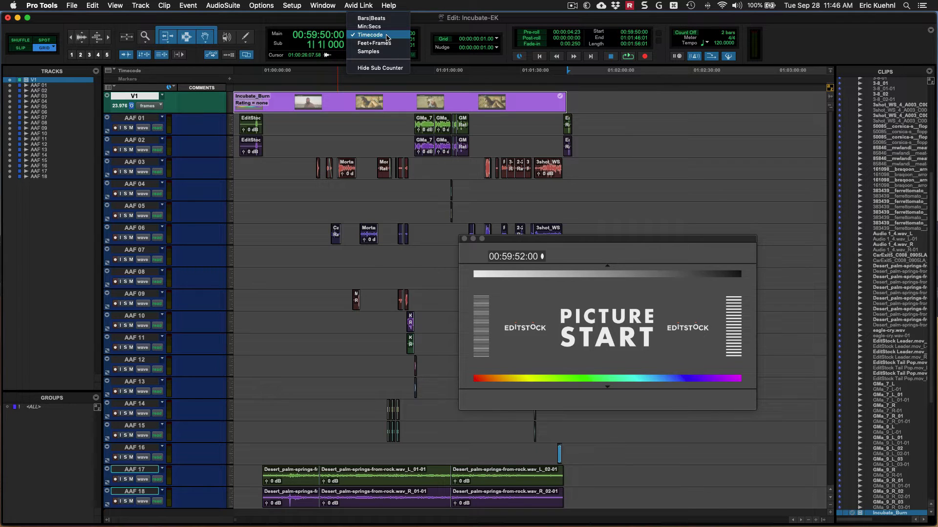
pyautogui.click(370, 34)
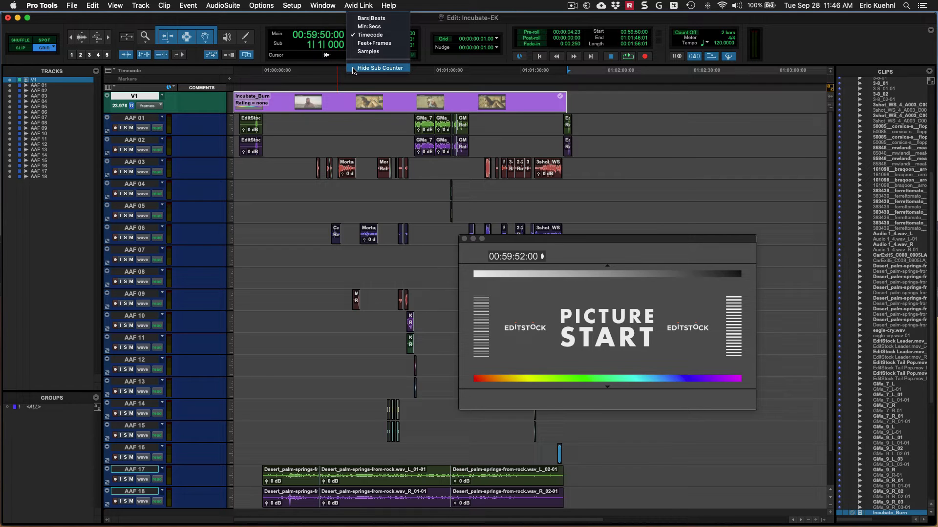
pyautogui.click(380, 67)
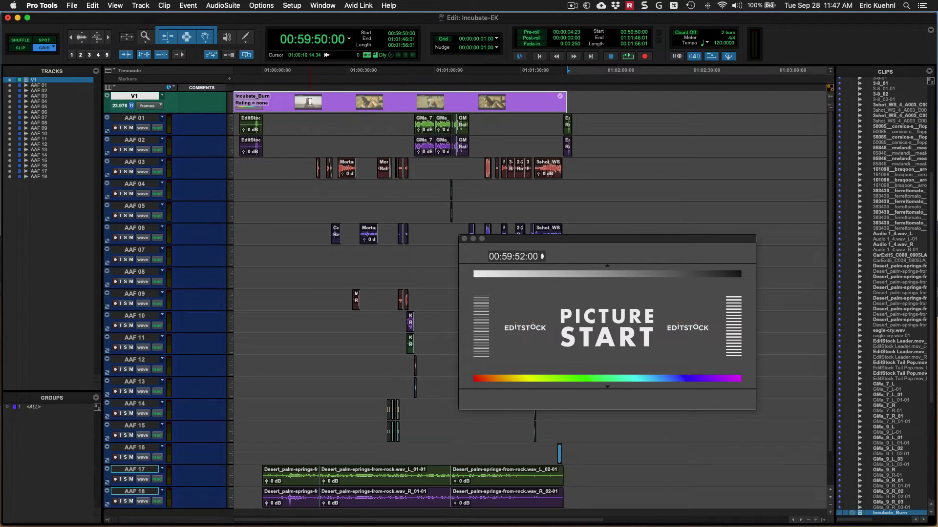
# Spot the Incubate_Burn video clip to start at 00:59:52:00
pyautogui.rightClick(308, 102)
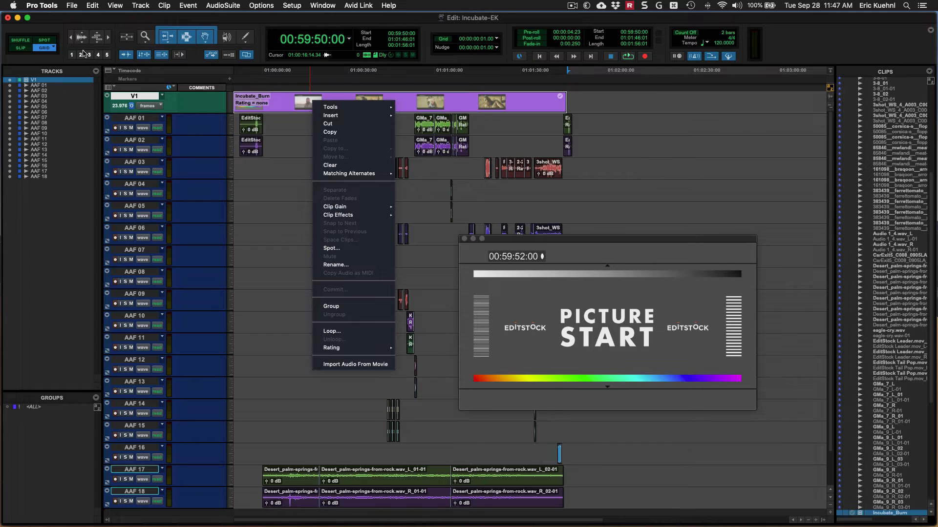
pyautogui.moveTo(356, 249)
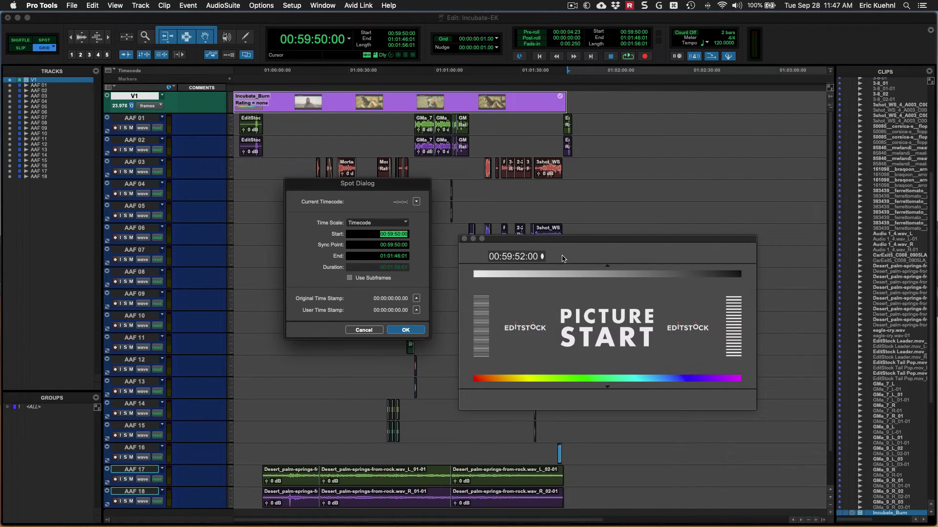
pyautogui.moveTo(511, 267)
pyautogui.write('2')
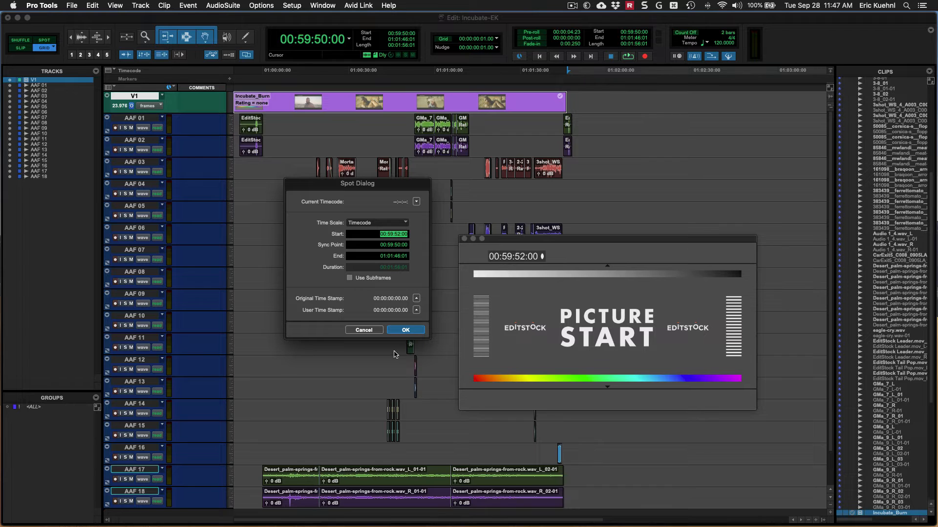
pyautogui.click(406, 330)
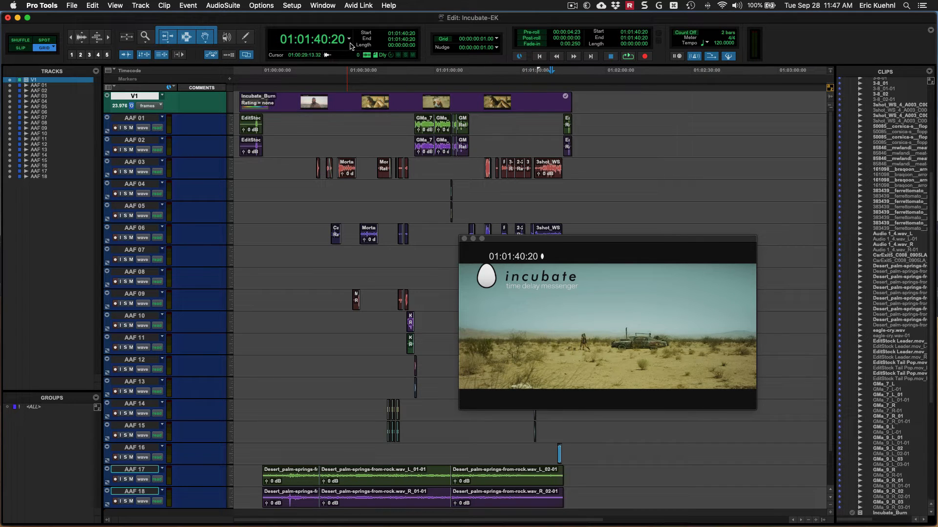
pyautogui.moveTo(568, 323)
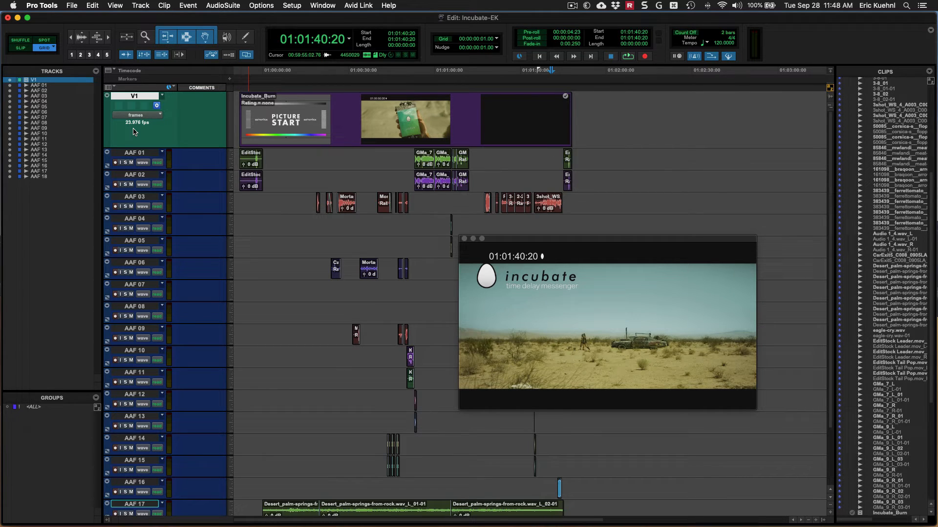
pyautogui.moveTo(141, 131)
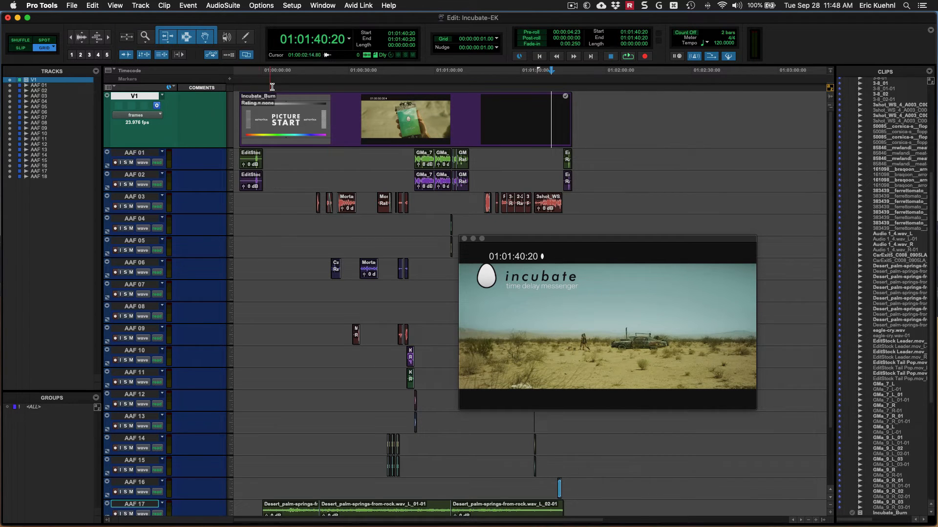
# Check Session Setup's 23.976 timecode rate, close it, and return to the movie's start
pyautogui.click(292, 5)
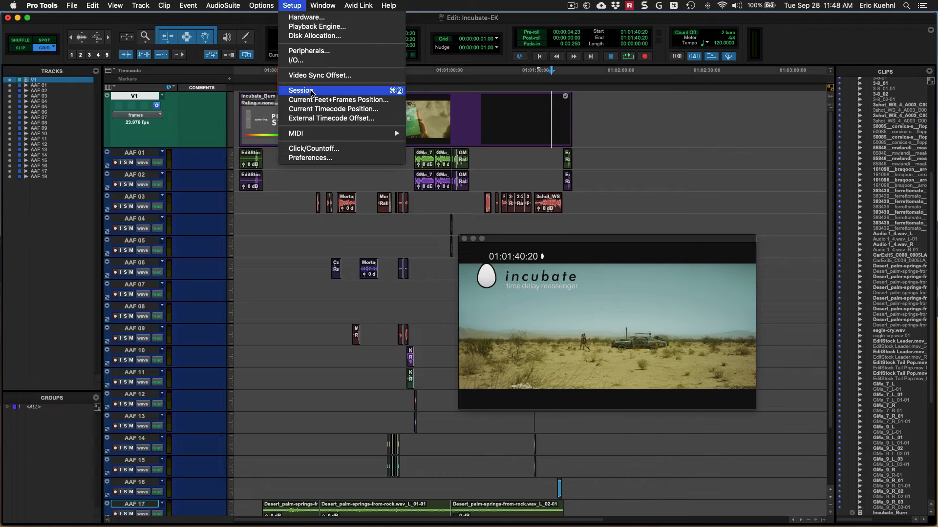
pyautogui.click(300, 90)
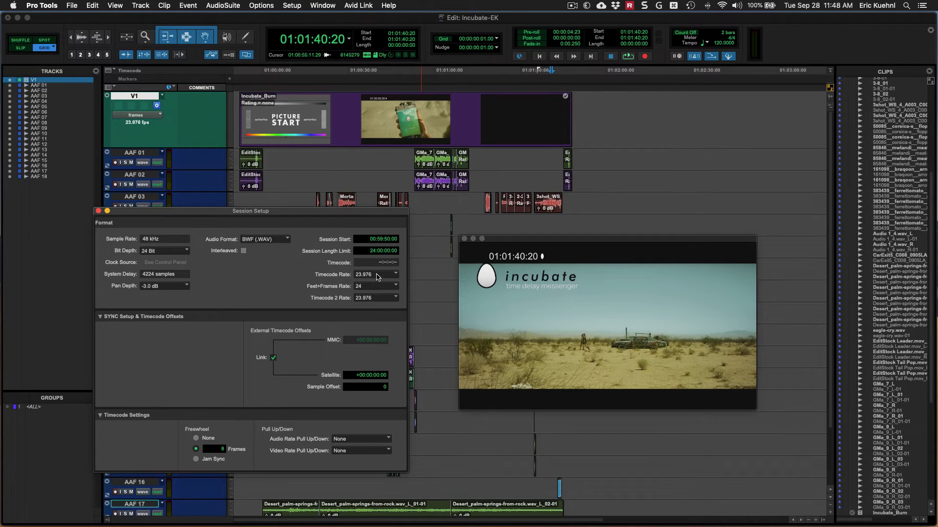
pyautogui.click(377, 274)
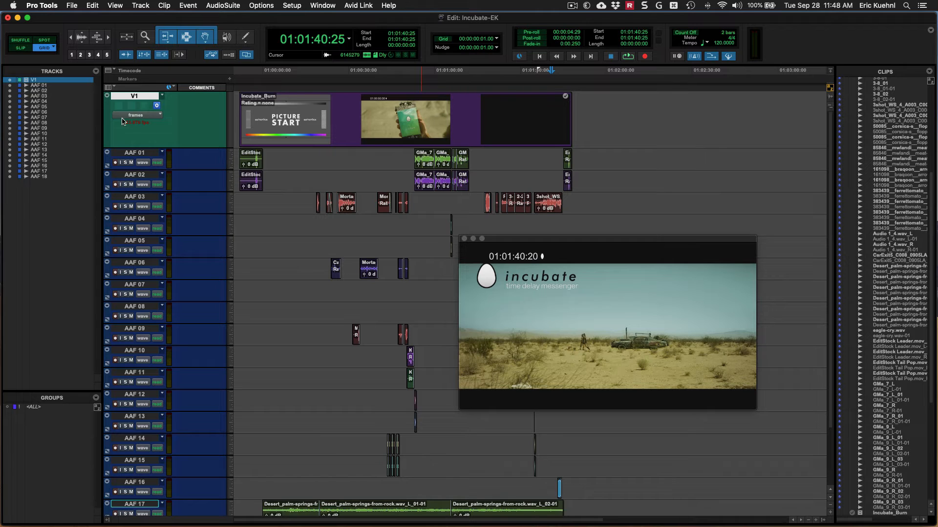
pyautogui.moveTo(138, 127)
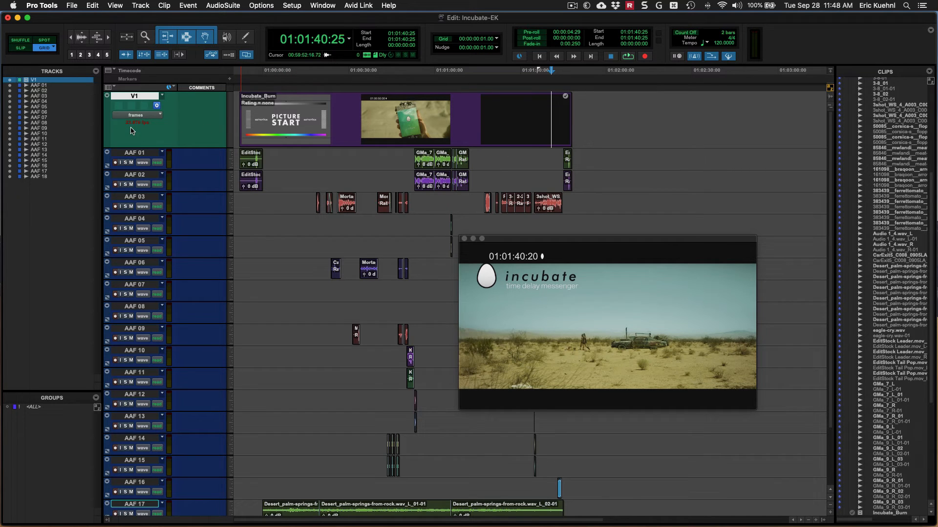
pyautogui.moveTo(244, 124)
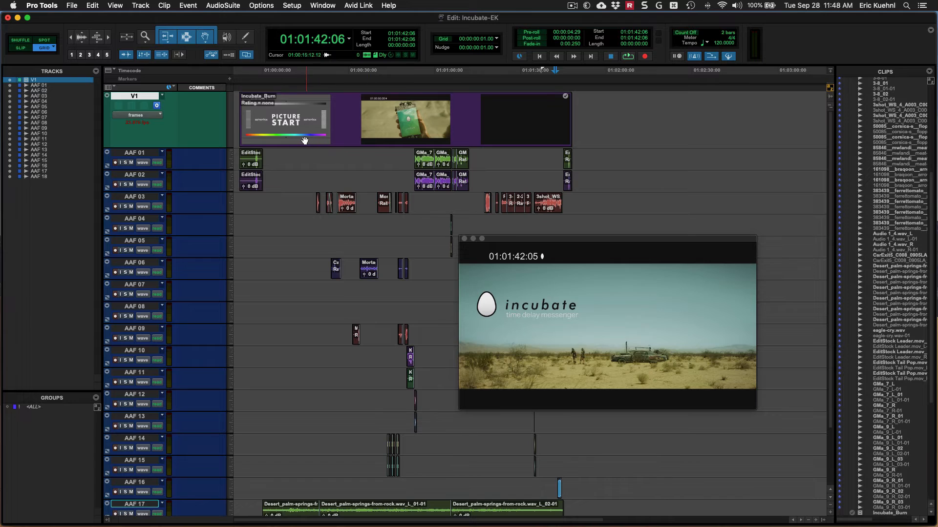
pyautogui.click(292, 6)
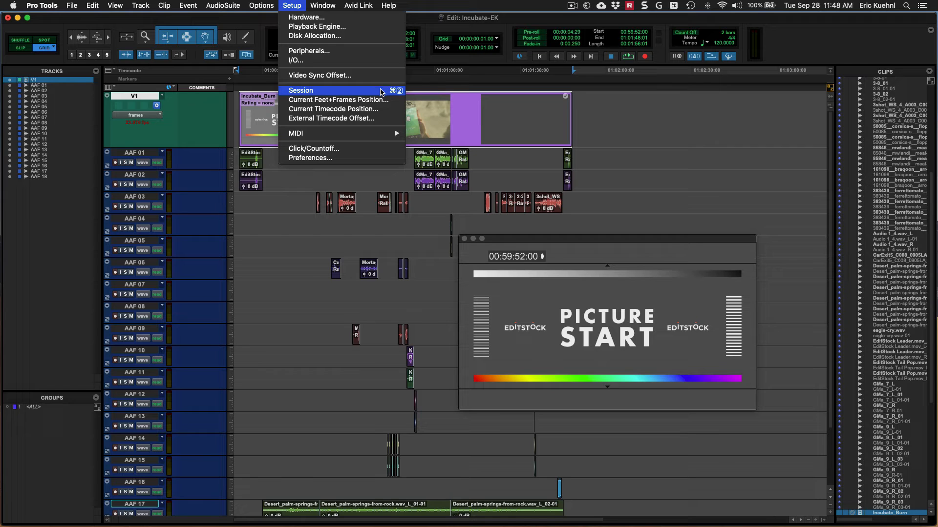
# Change the Session Setup timecode rate to 23.976 fps
pyautogui.click(300, 91)
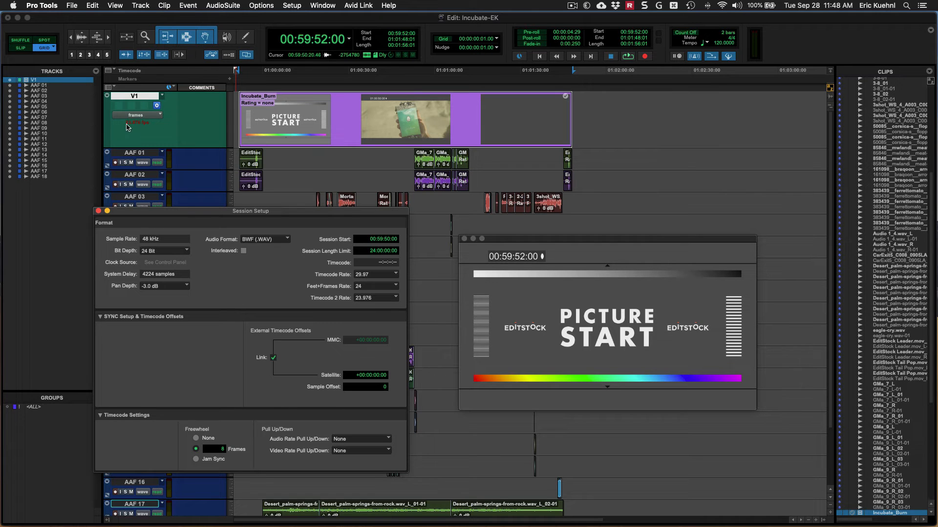
pyautogui.click(375, 274)
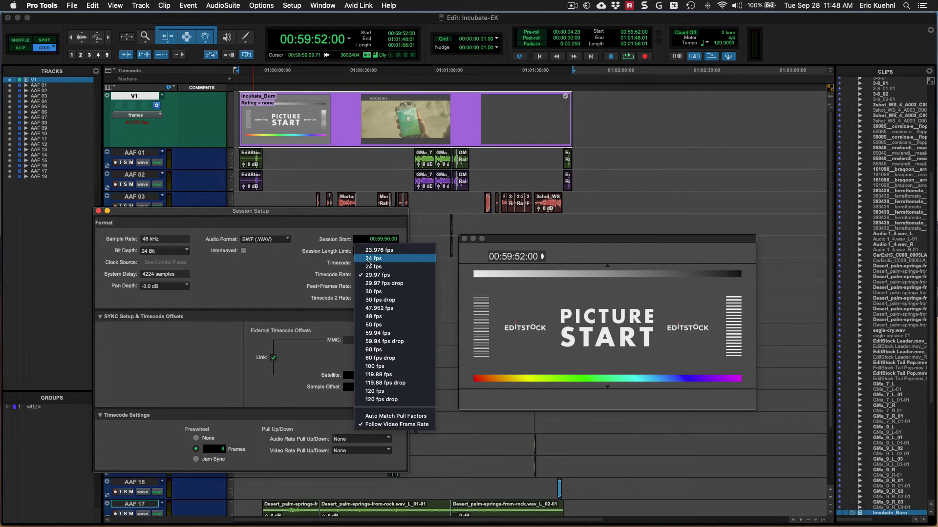
pyautogui.click(379, 250)
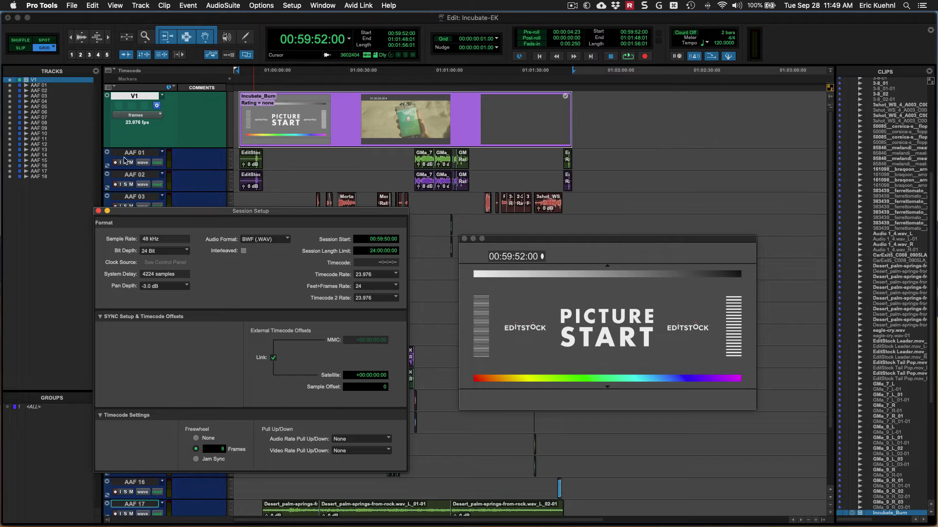
pyautogui.click(98, 211)
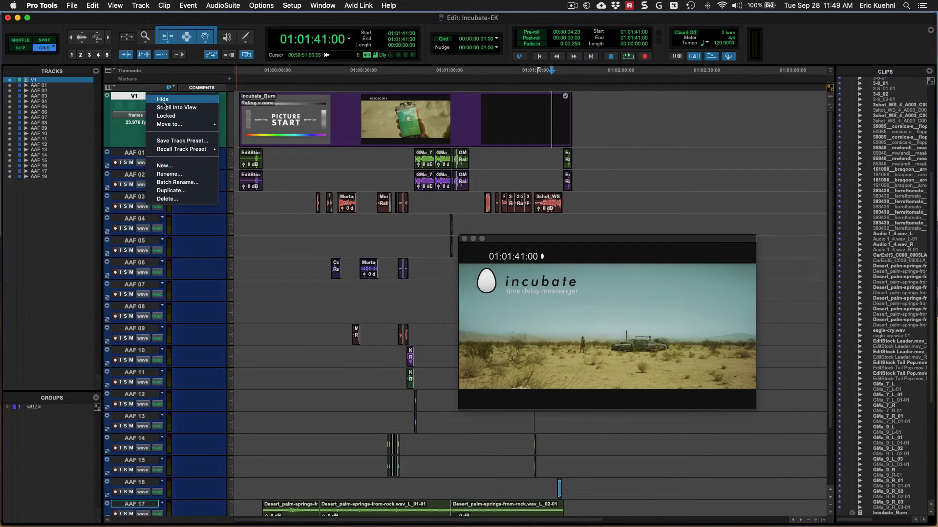
pyautogui.moveTo(183, 117)
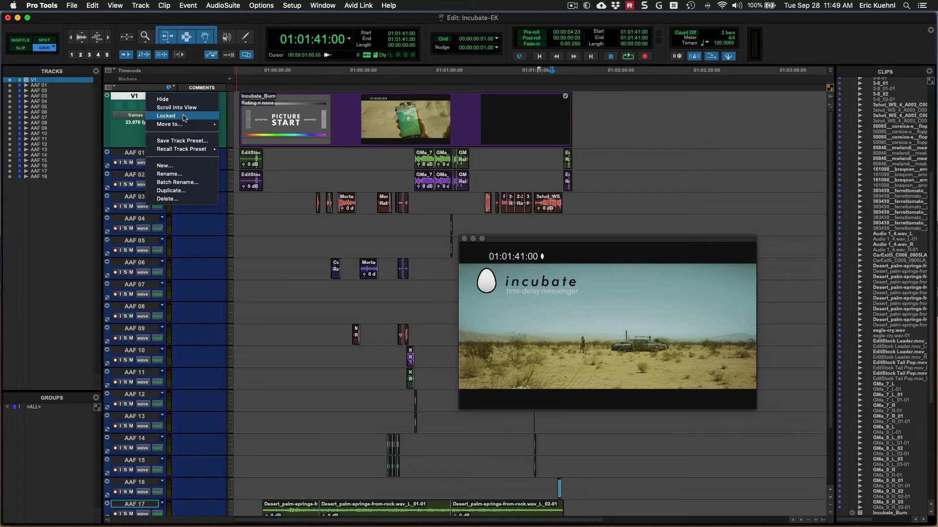
# Lock the V1 video track holding the burn-in movie
pyautogui.click(165, 115)
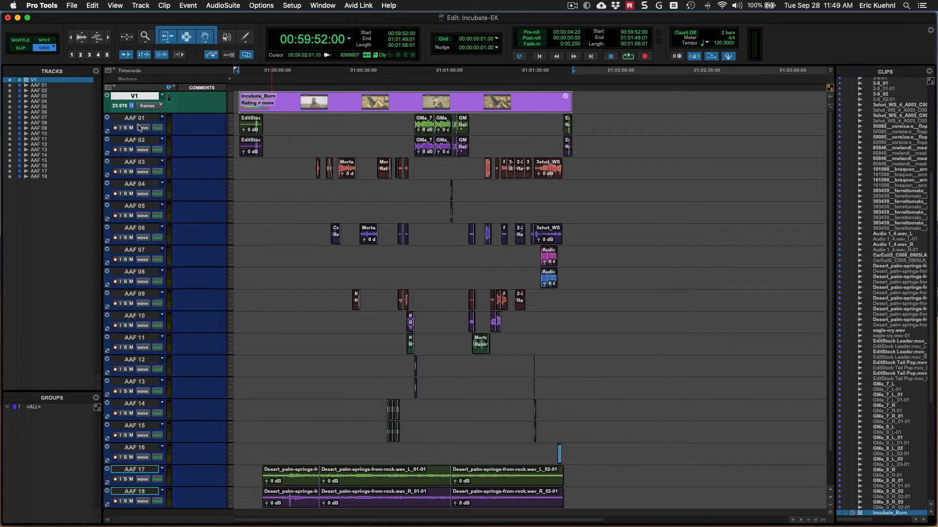
pyautogui.moveTo(144, 319)
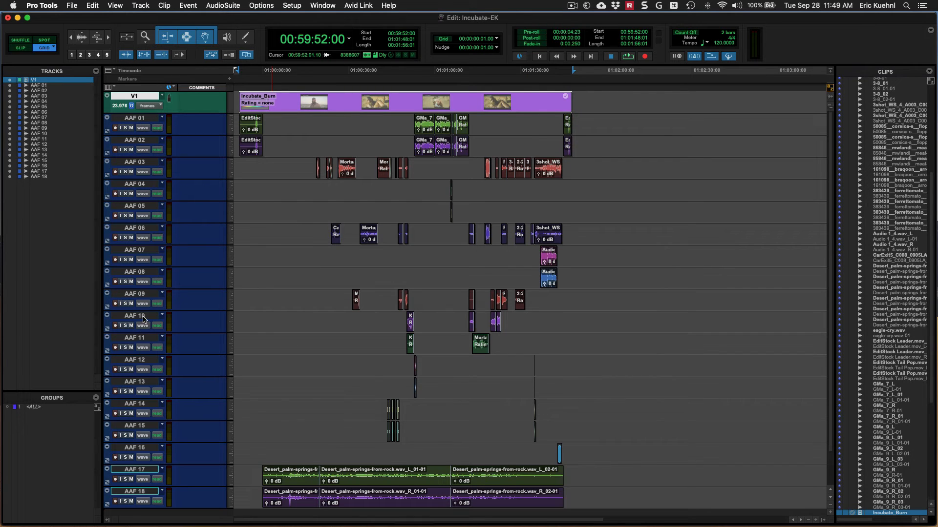
pyautogui.moveTo(332, 294)
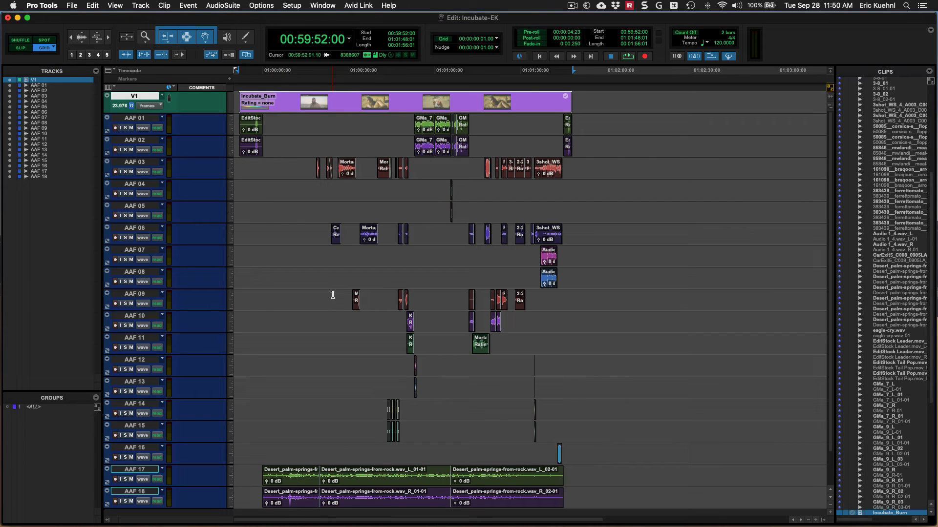
pyautogui.moveTo(533, 293)
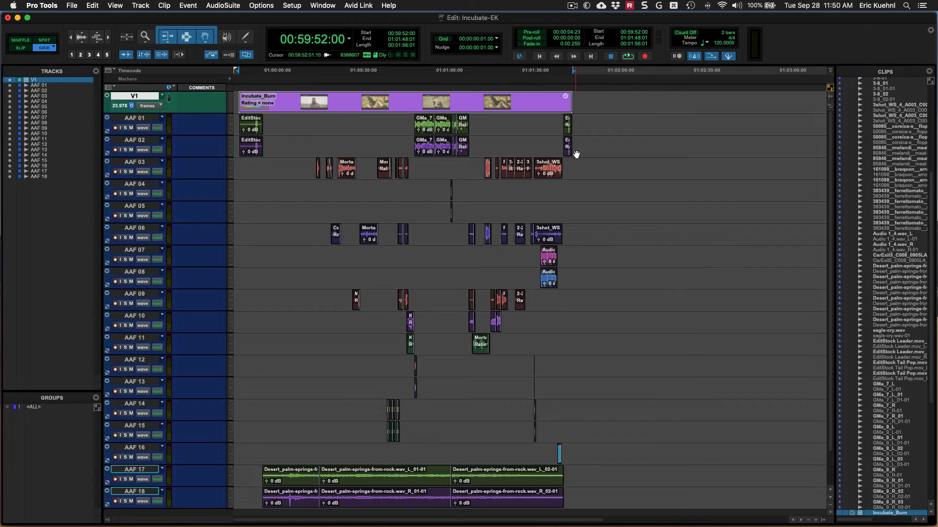
pyautogui.moveTo(584, 122)
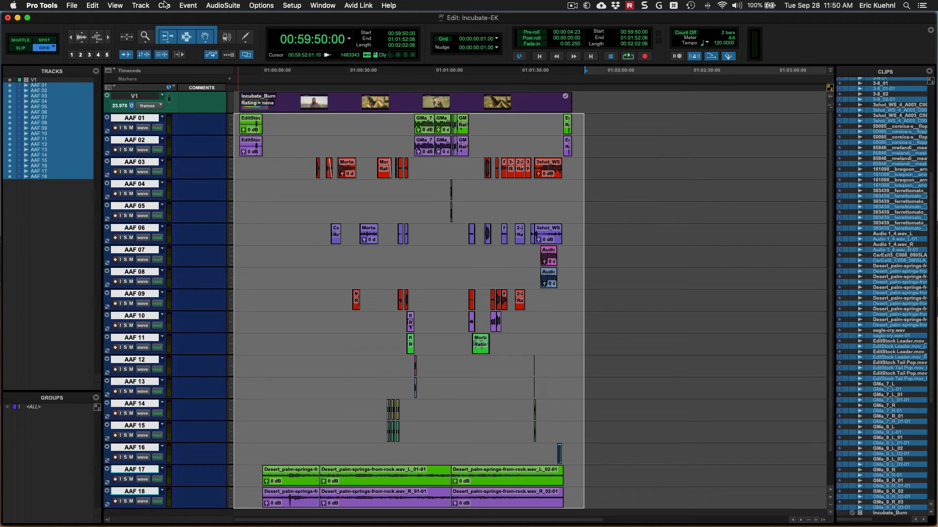
# Lock all selected AAF clips, test-drag a clip on AAF 03, and cancel the warning
pyautogui.click(164, 5)
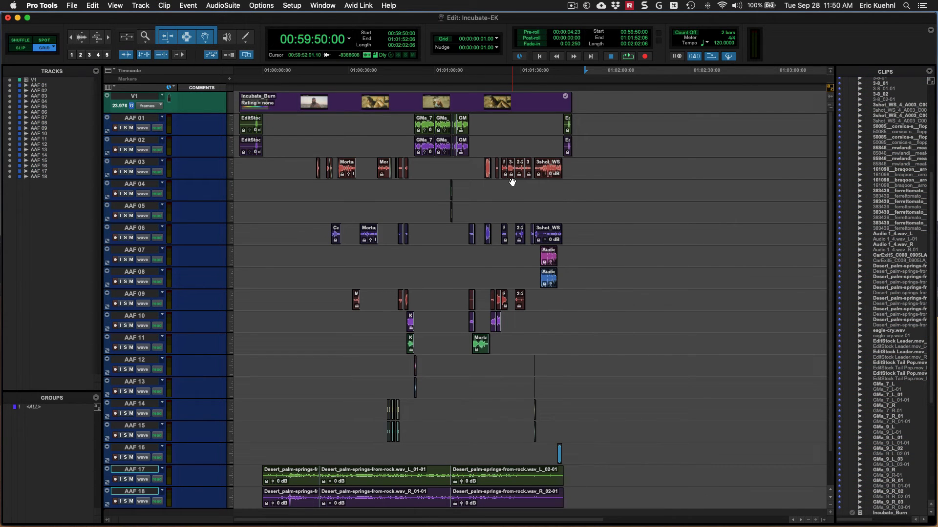
pyautogui.click(547, 168)
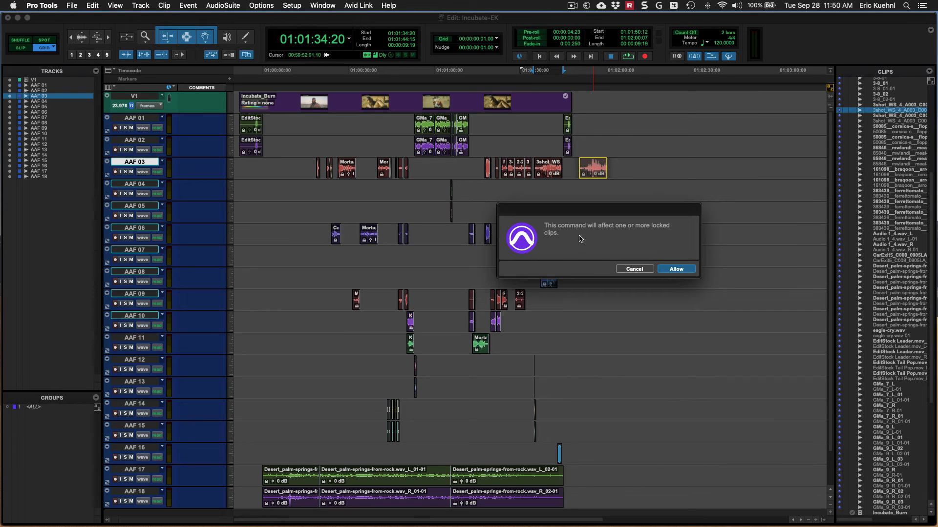
pyautogui.moveTo(682, 241)
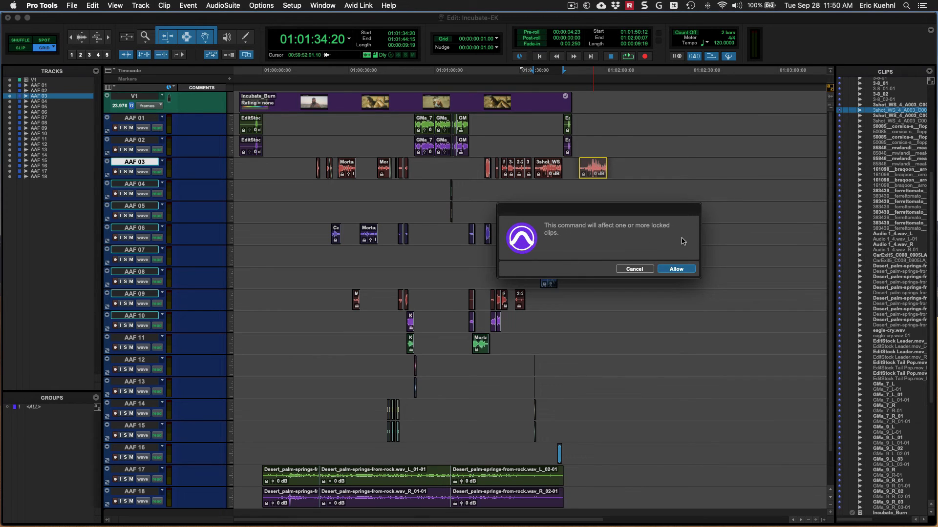
pyautogui.moveTo(651, 264)
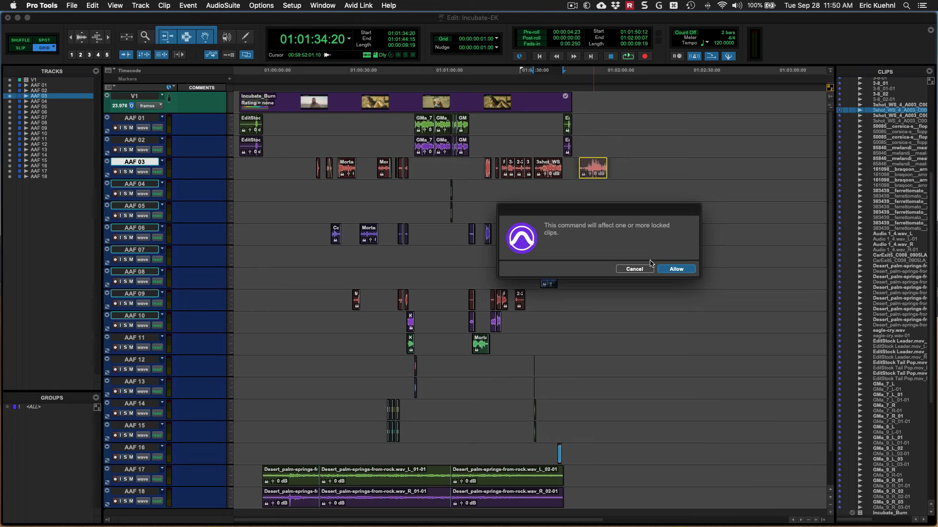
pyautogui.click(676, 269)
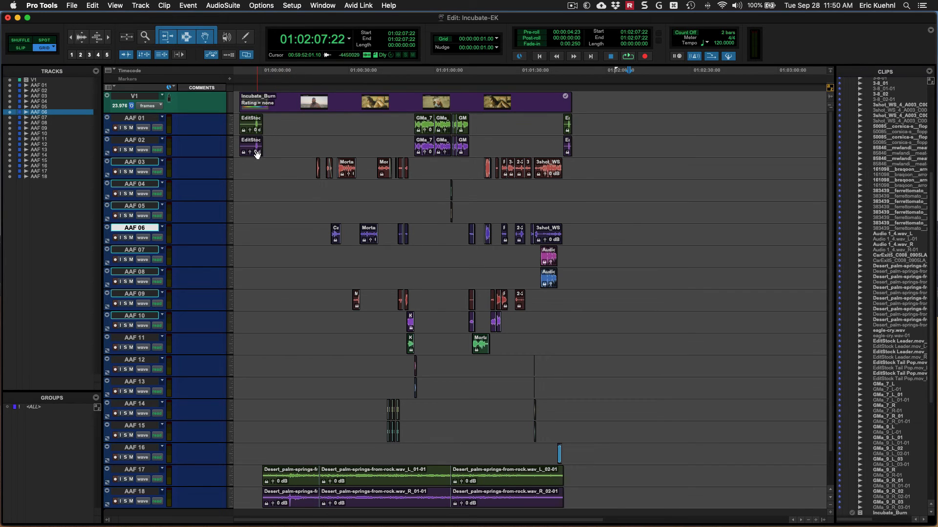
pyautogui.moveTo(589, 162)
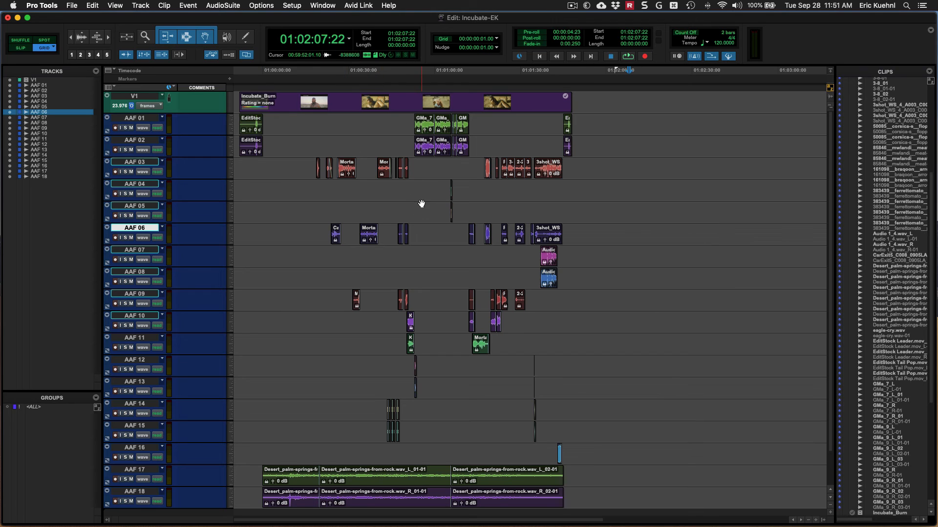
# Reopen the Video window and play from a timeline start point to check sync
pyautogui.click(322, 5)
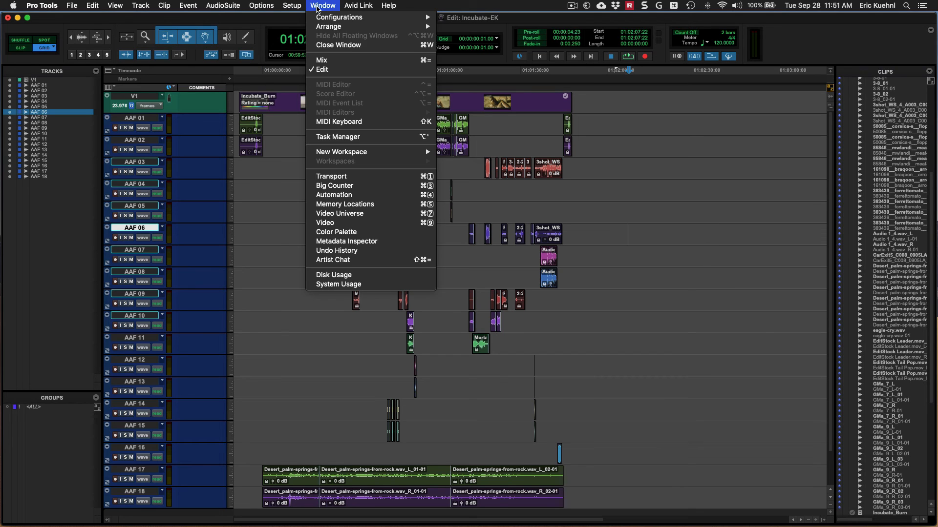
pyautogui.click(325, 223)
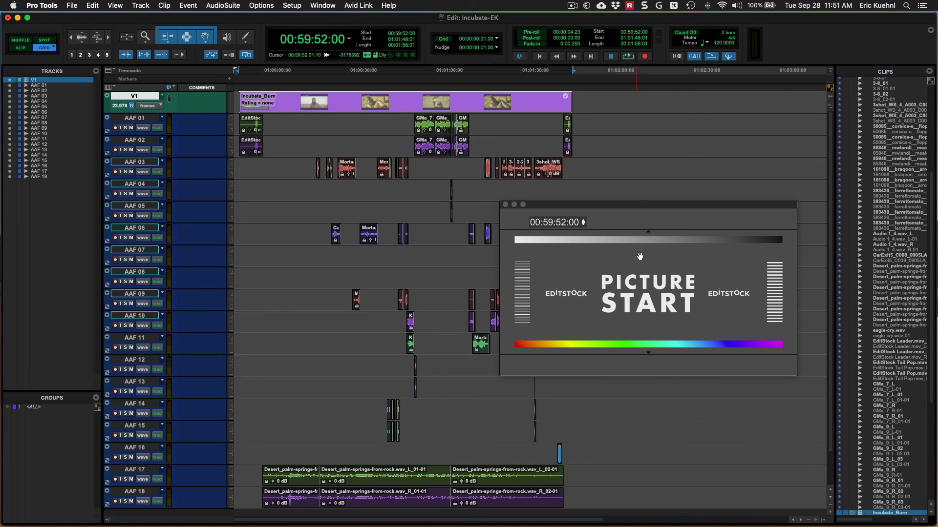
pyautogui.moveTo(636, 426)
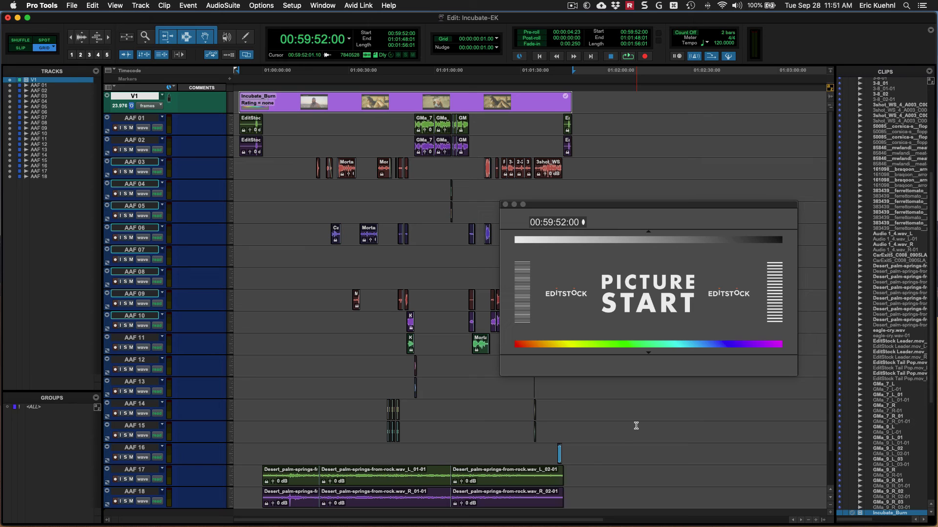
pyautogui.click(627, 55)
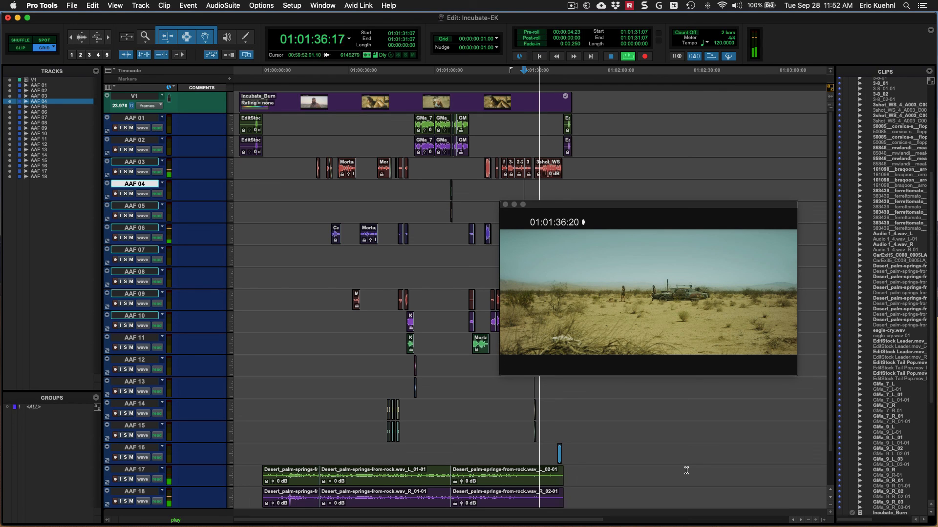
pyautogui.press('space')
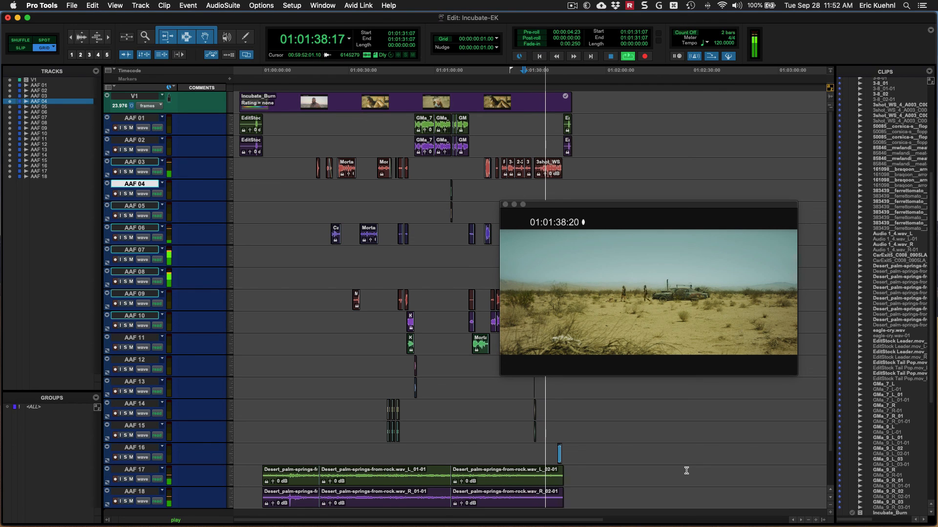